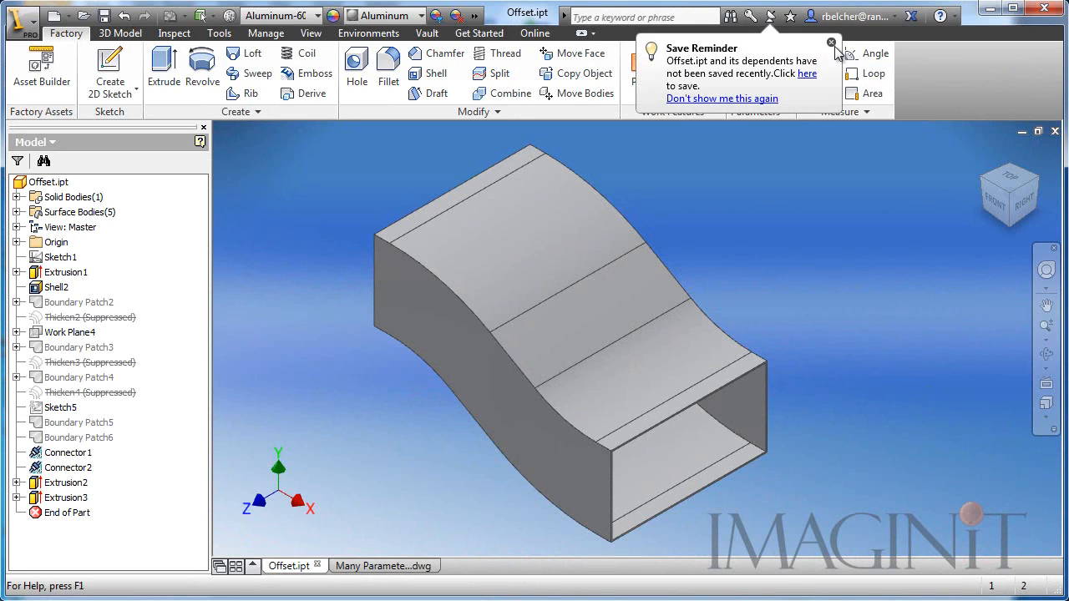
# Step: Close the Save Reminder balloon over the Offset part model
pyautogui.click(832, 43)
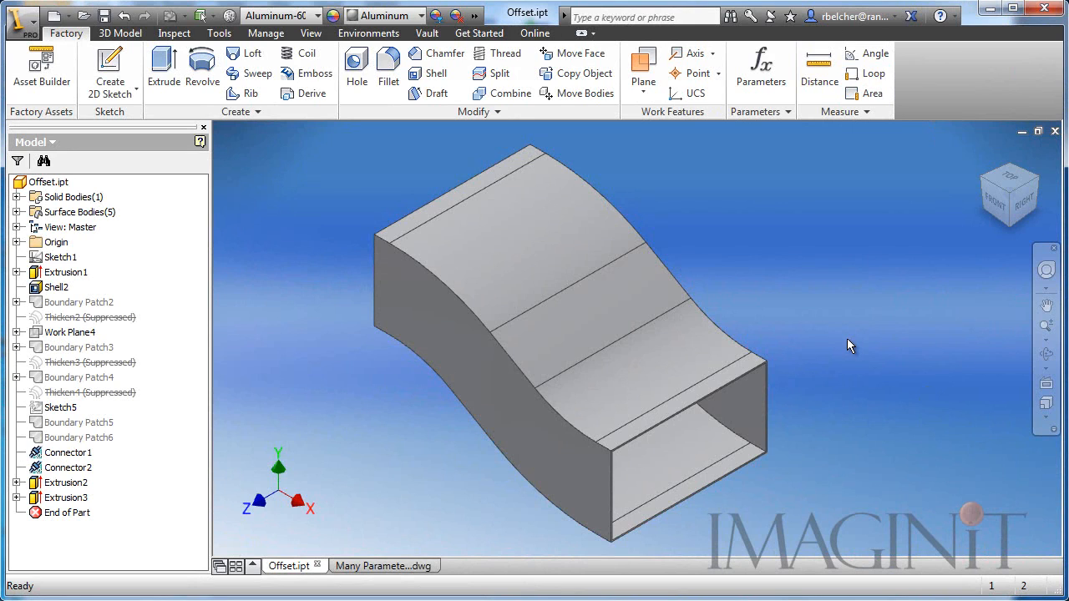
pyautogui.moveTo(810, 275)
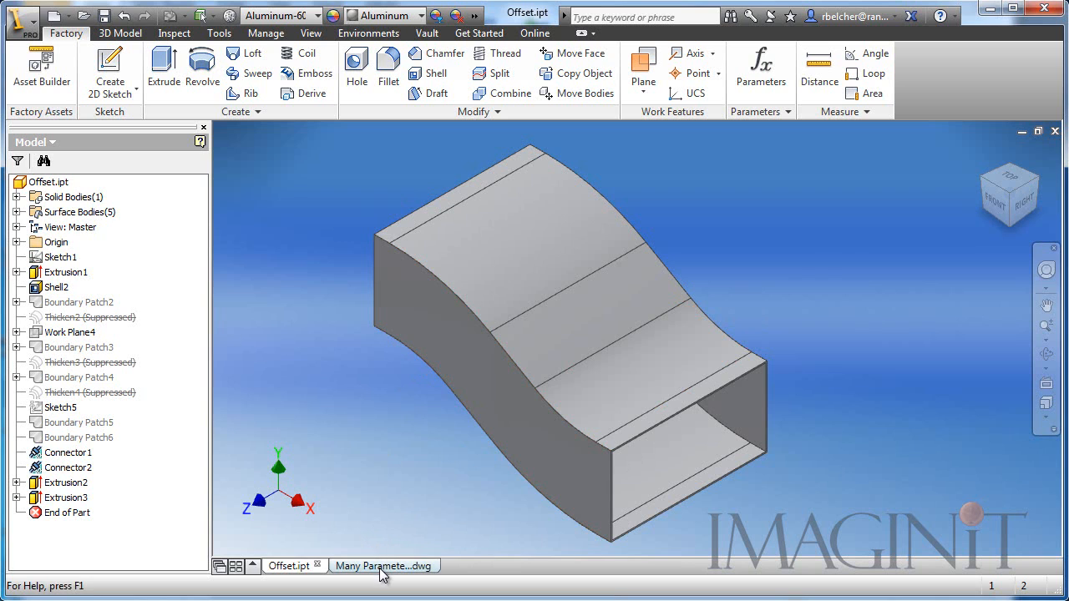
pyautogui.click(384, 564)
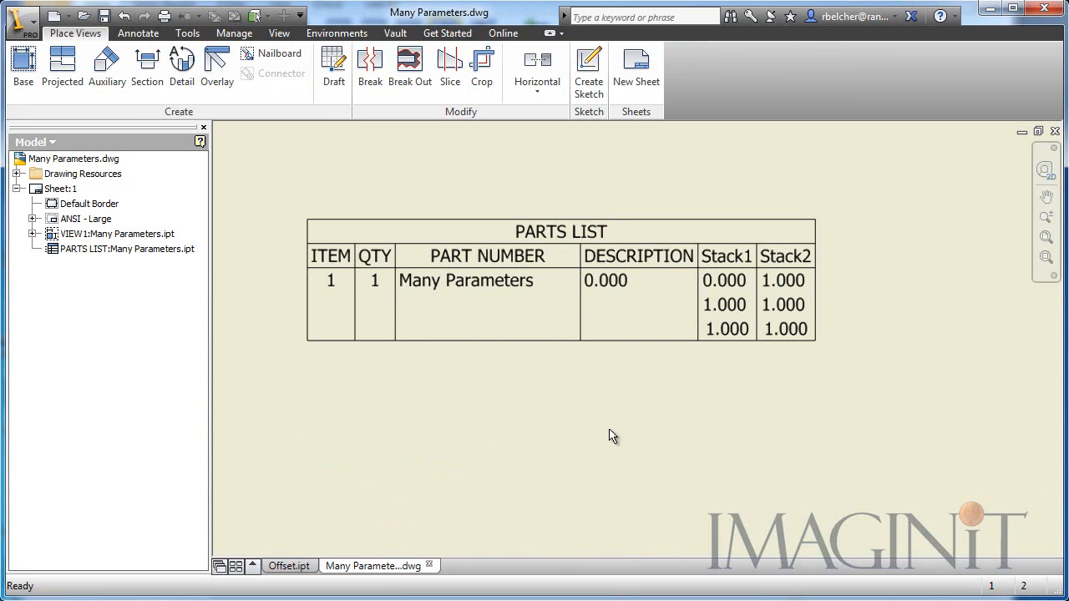
pyautogui.moveTo(646, 410)
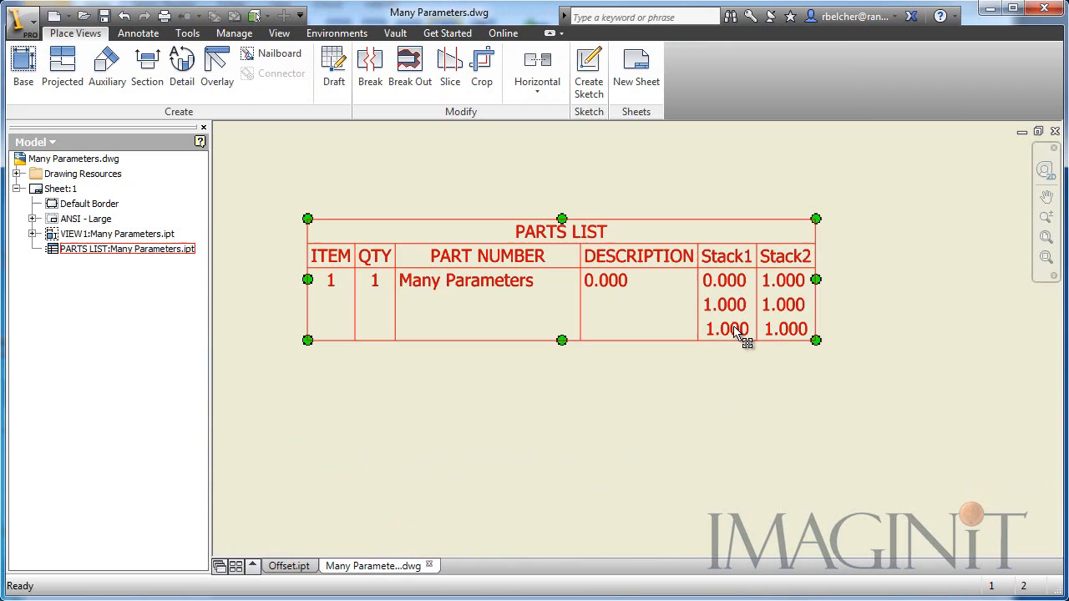
pyautogui.click(726, 427)
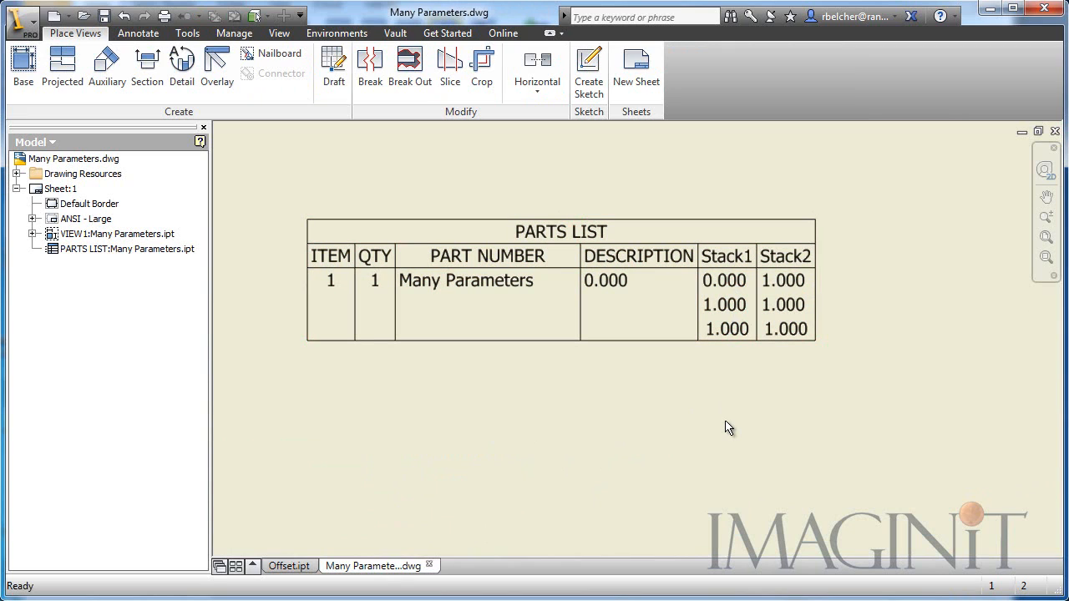
pyautogui.moveTo(743, 372)
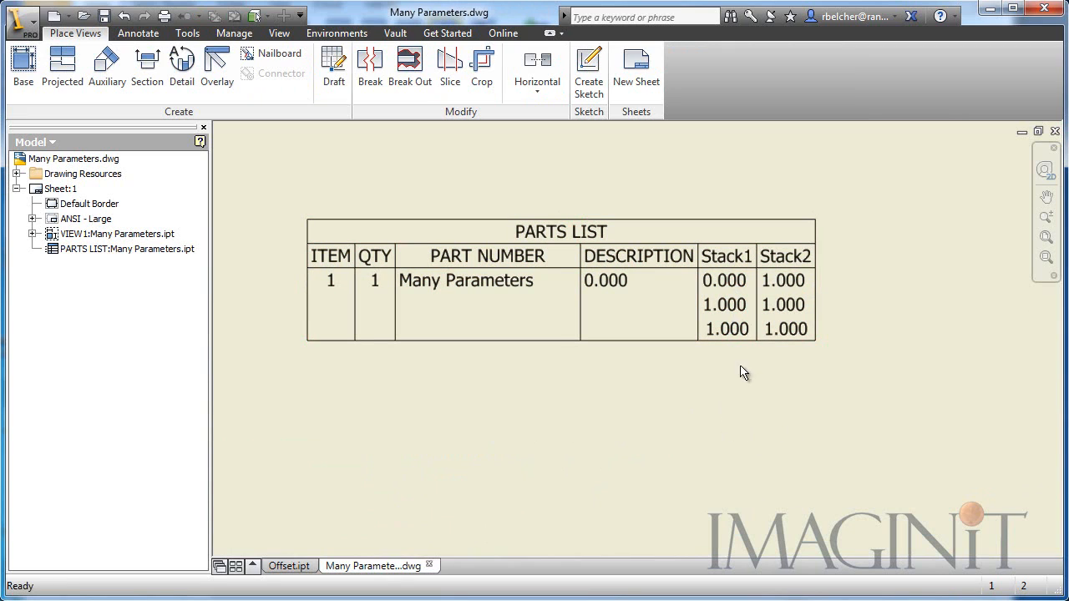
pyautogui.click(561, 281)
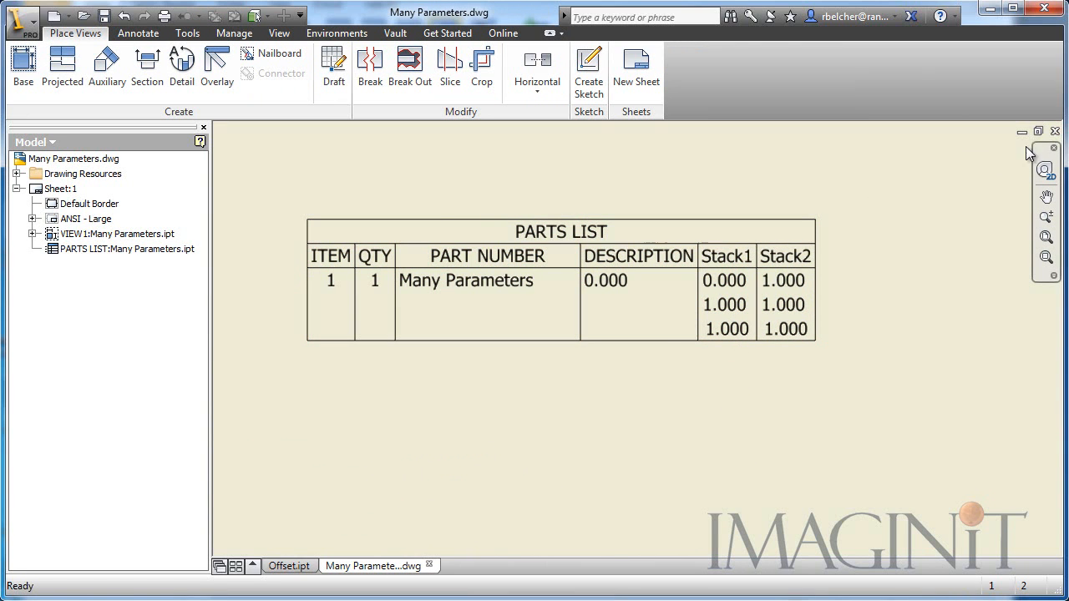
pyautogui.click(287, 565)
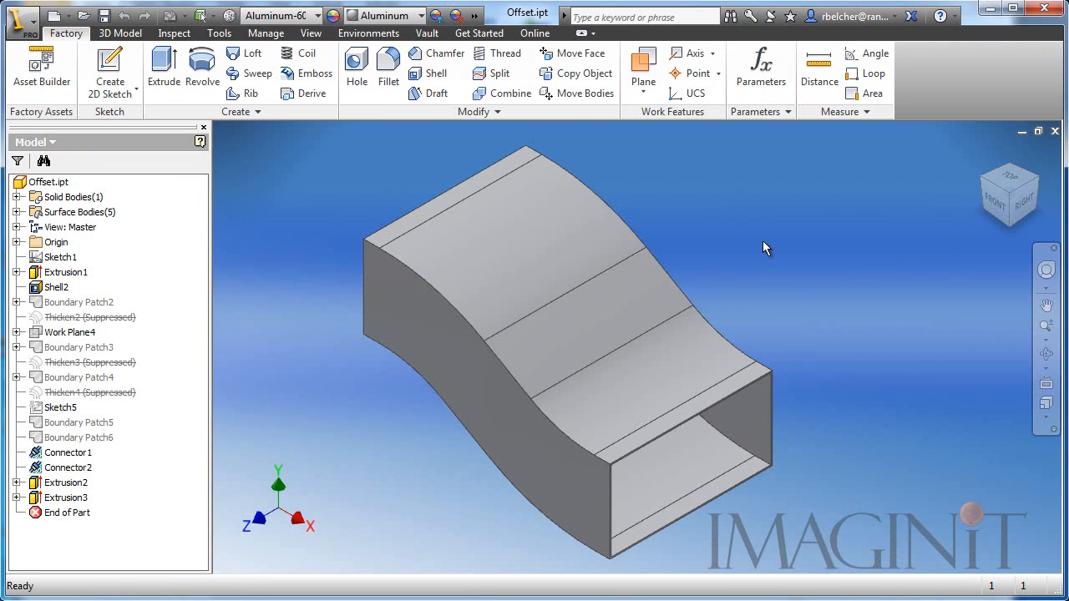
# Step: Show the Offset part's Parameters list, filter to All briefly, then back to Key parameters only
pyautogui.click(47, 182)
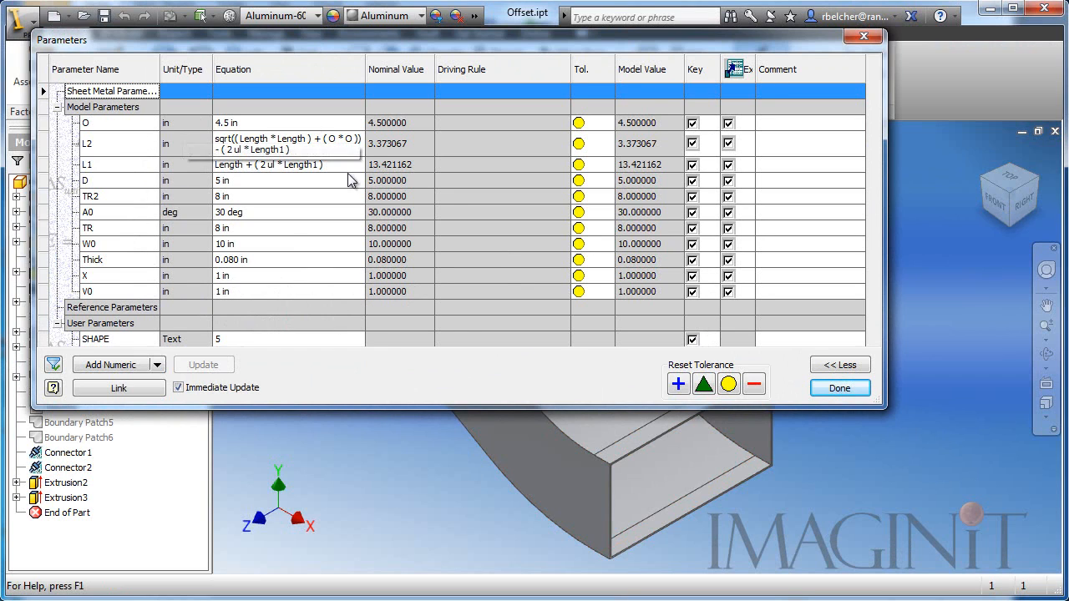
pyautogui.click(54, 364)
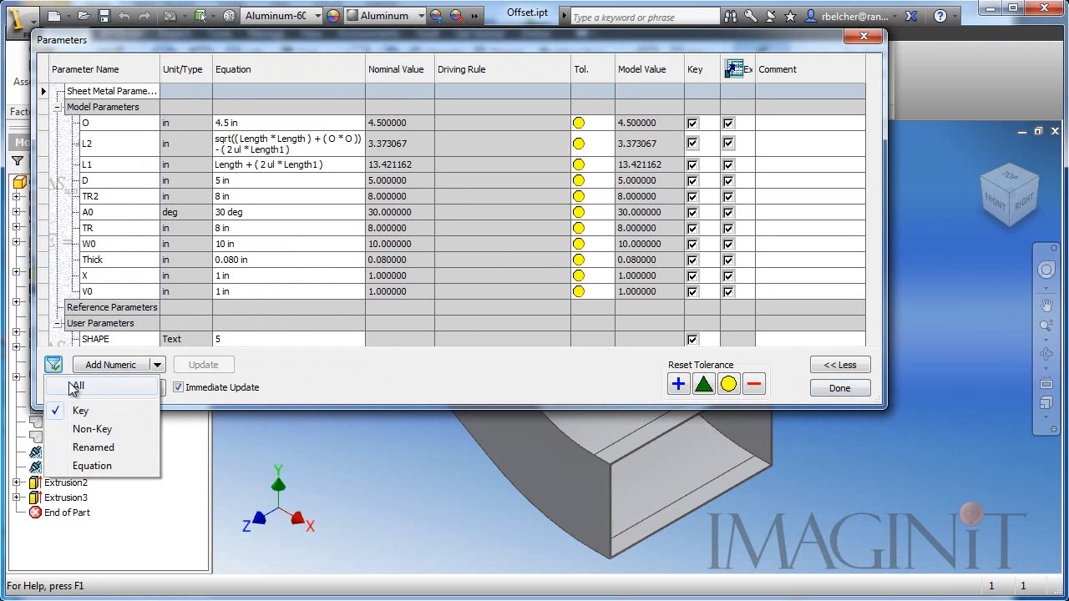
pyautogui.click(77, 384)
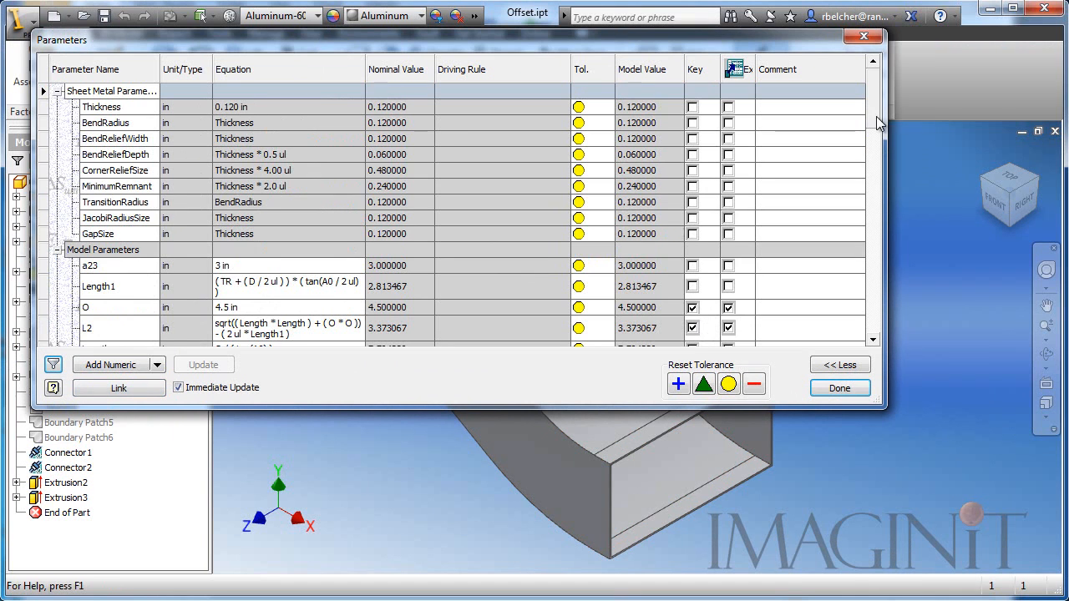
pyautogui.click(53, 364)
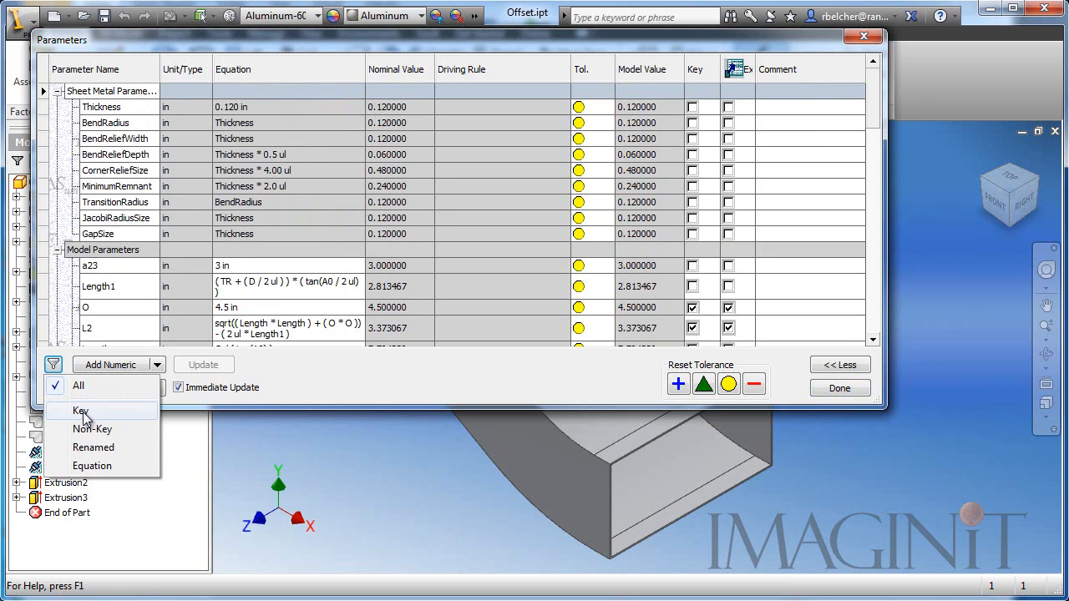
pyautogui.click(80, 411)
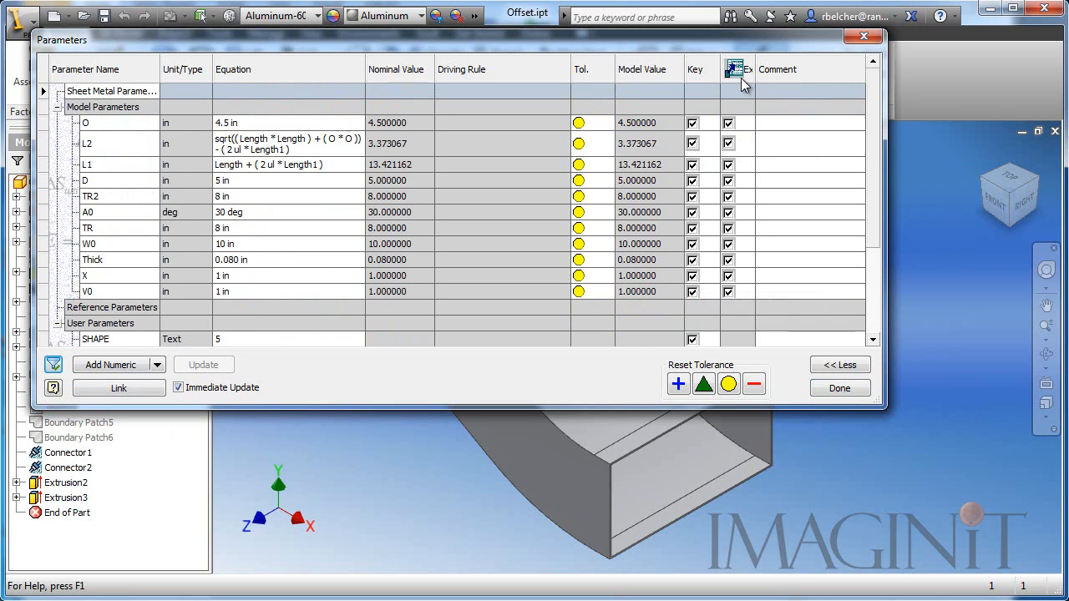
pyautogui.moveTo(733, 267)
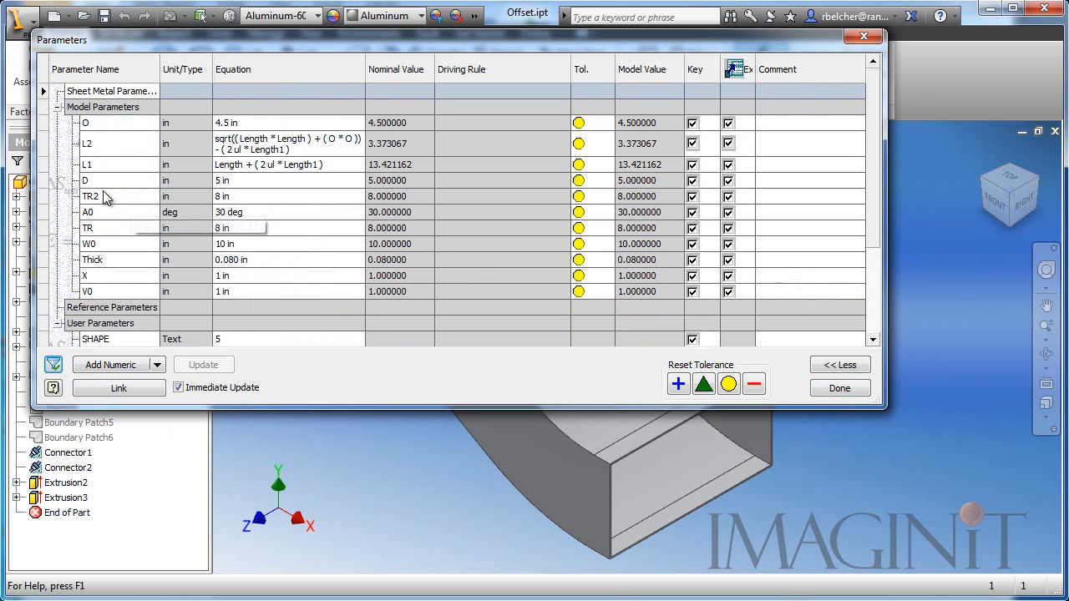
# Step: Trial D at 12 in then restore 5 in, and edit W0 and A0 values ending at 30 deg
pyautogui.click(85, 181)
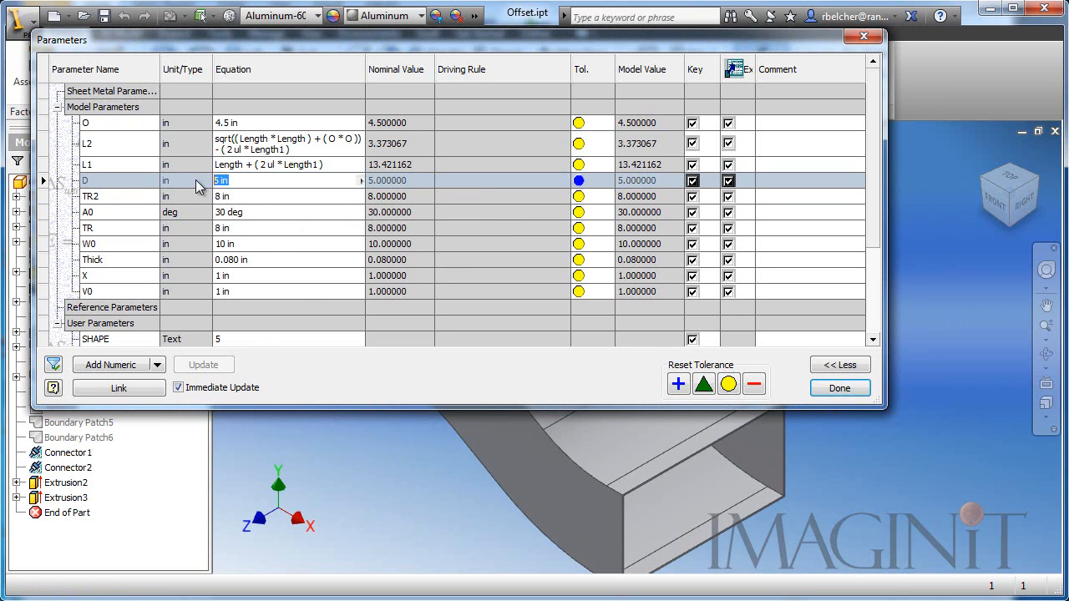
pyautogui.write('12 in')
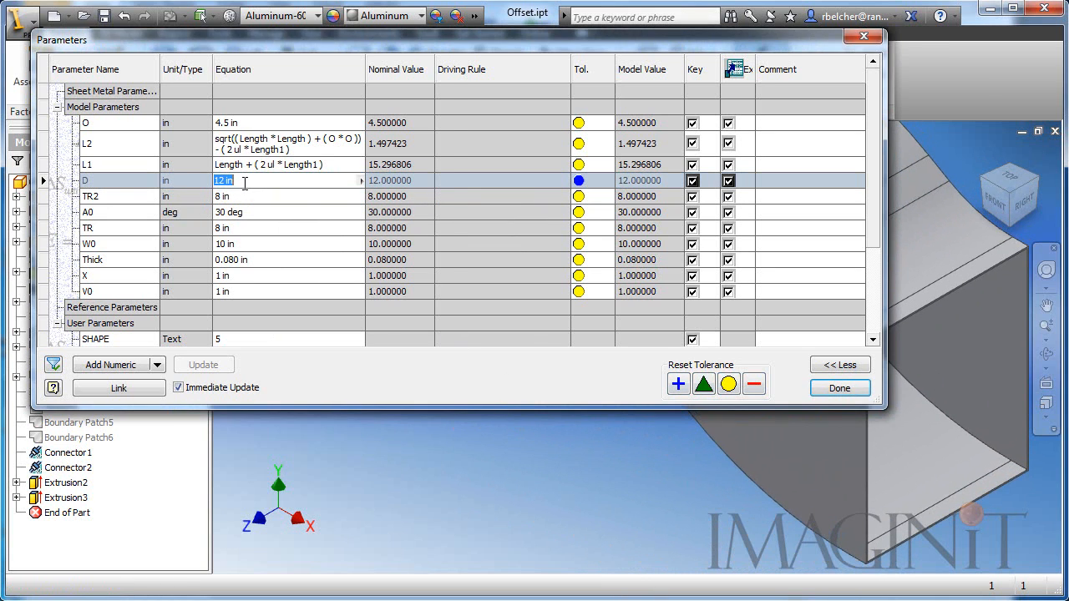
pyautogui.write('5 in')
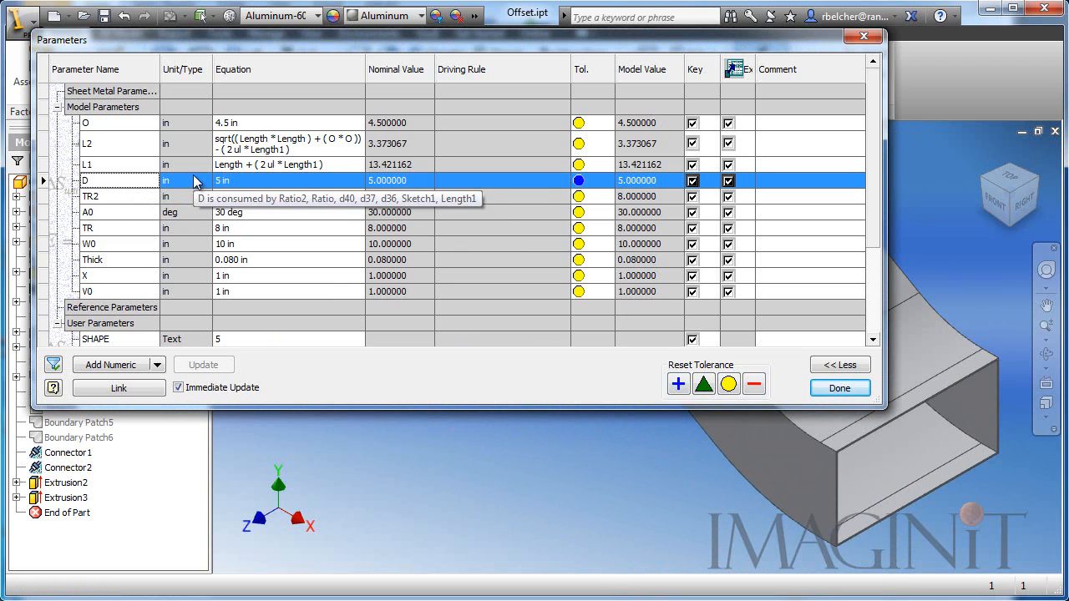
pyautogui.click(86, 243)
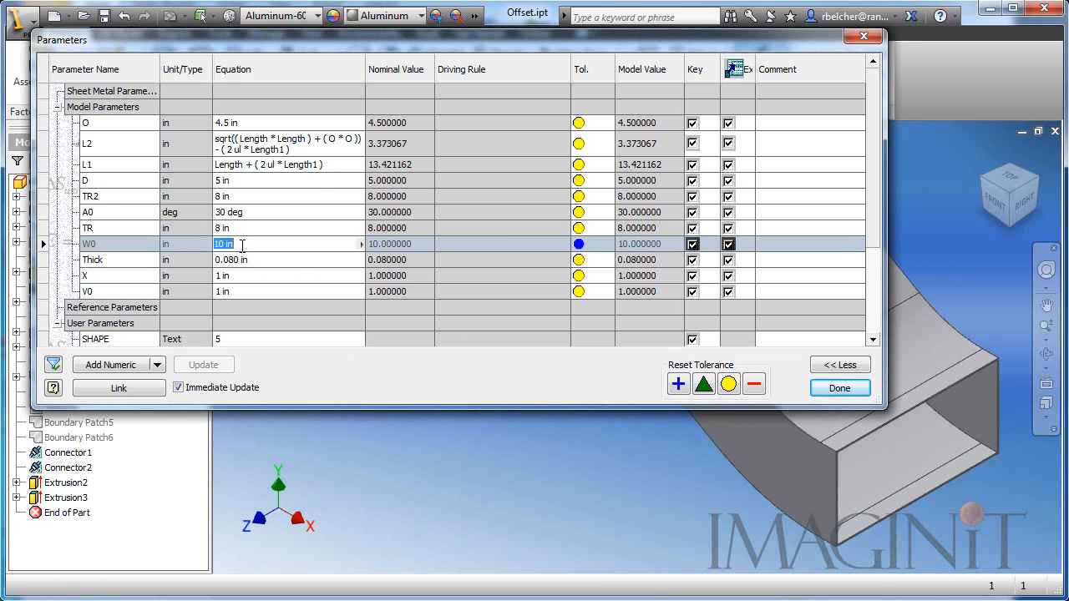
pyautogui.write('12')
pyautogui.click(288, 212)
pyautogui.write('22')
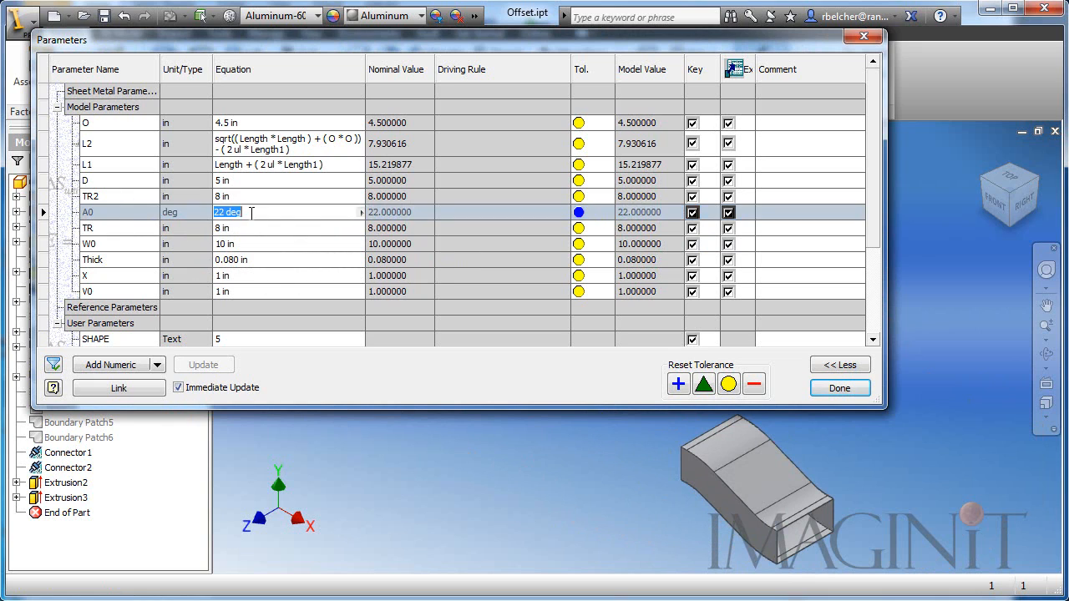
pyautogui.write('30')
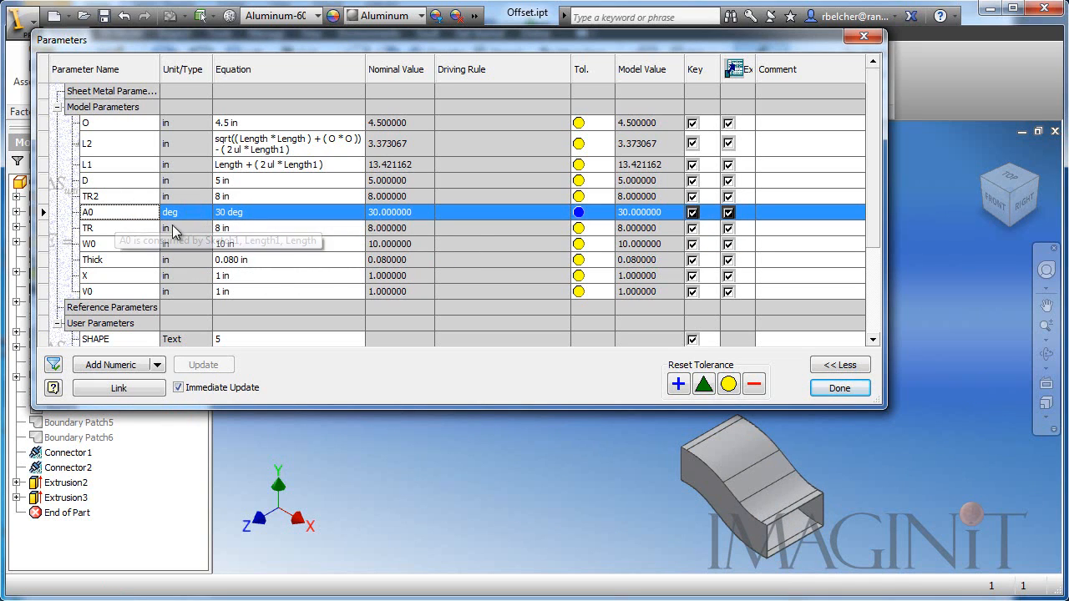
pyautogui.moveTo(99, 221)
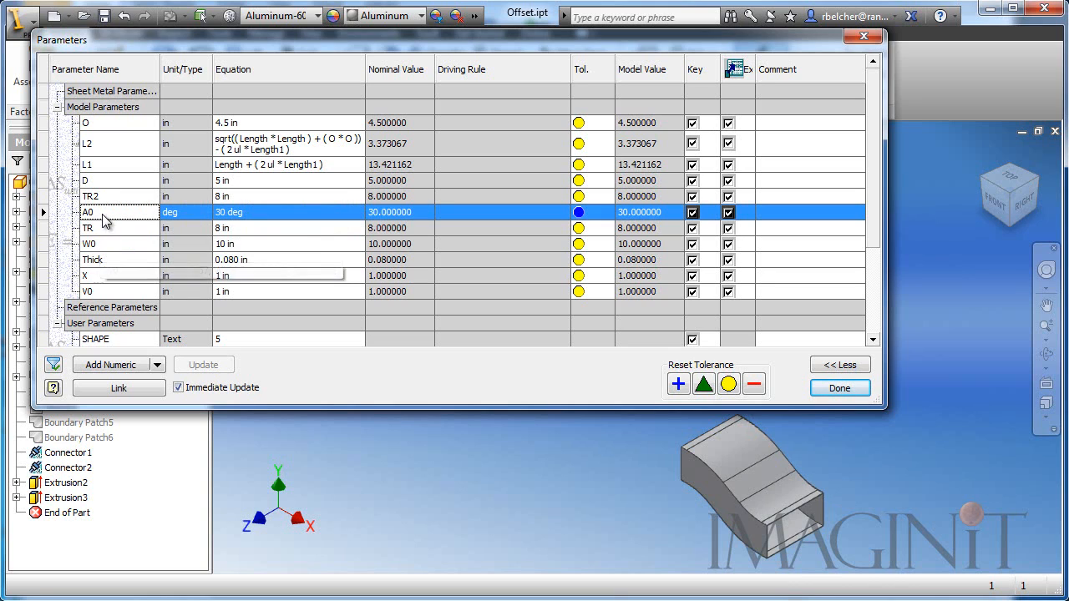
pyautogui.moveTo(104, 221)
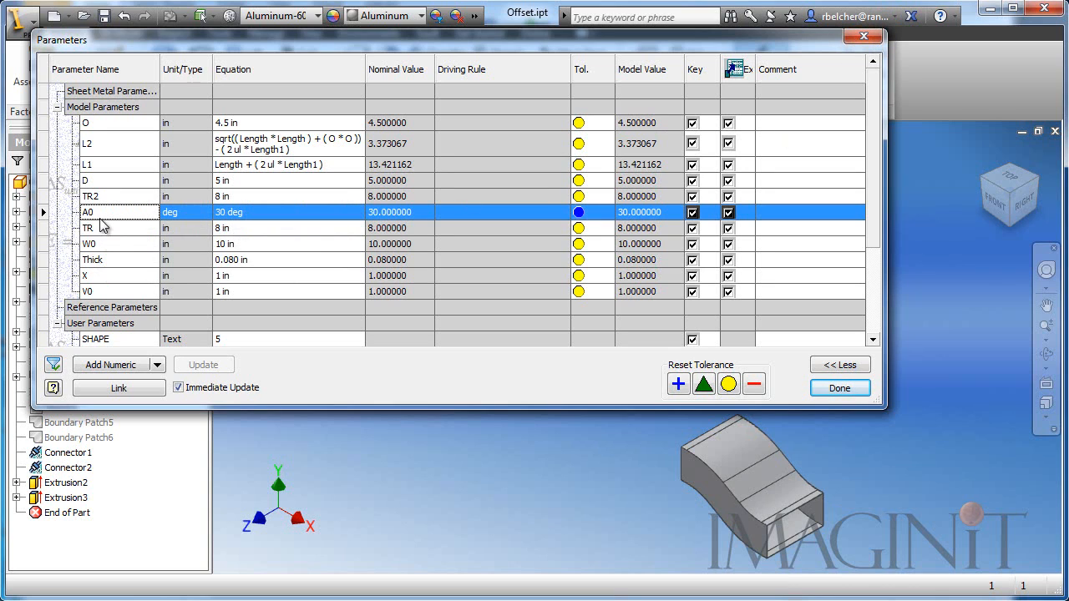
pyautogui.moveTo(893, 110)
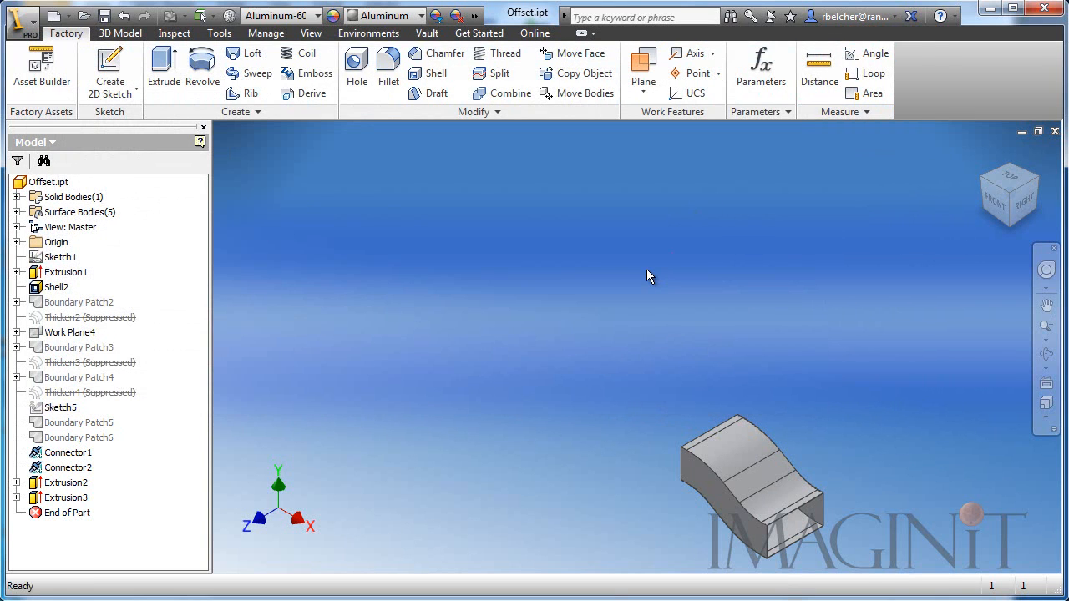
# Step: Bring up iProperties for Offset.ipt from the model browser
pyautogui.moveTo(651, 275); pyautogui.dragTo(551, 341)
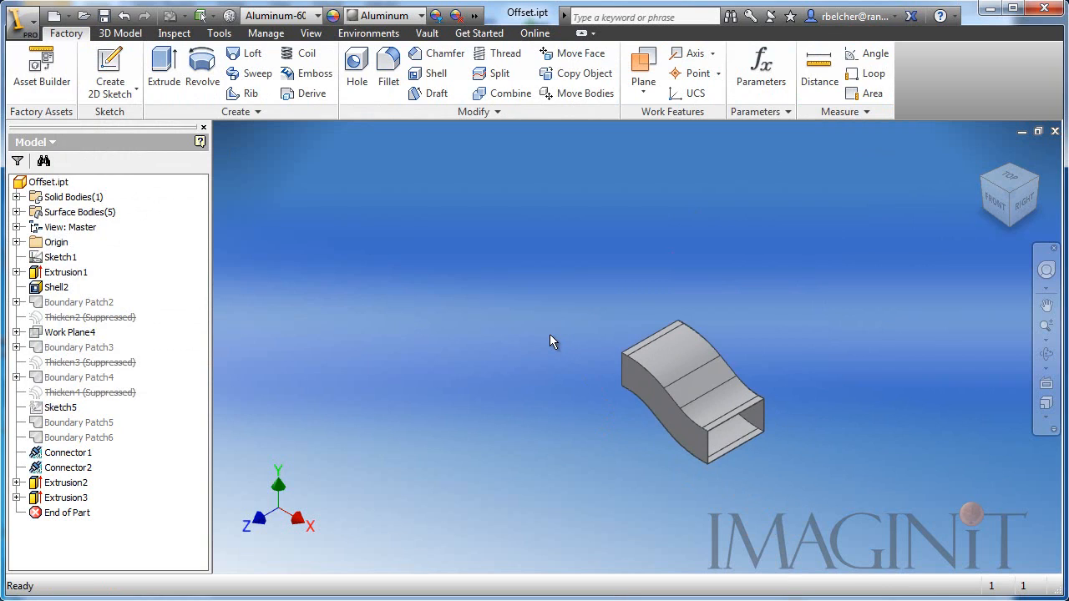
pyautogui.moveTo(454, 230)
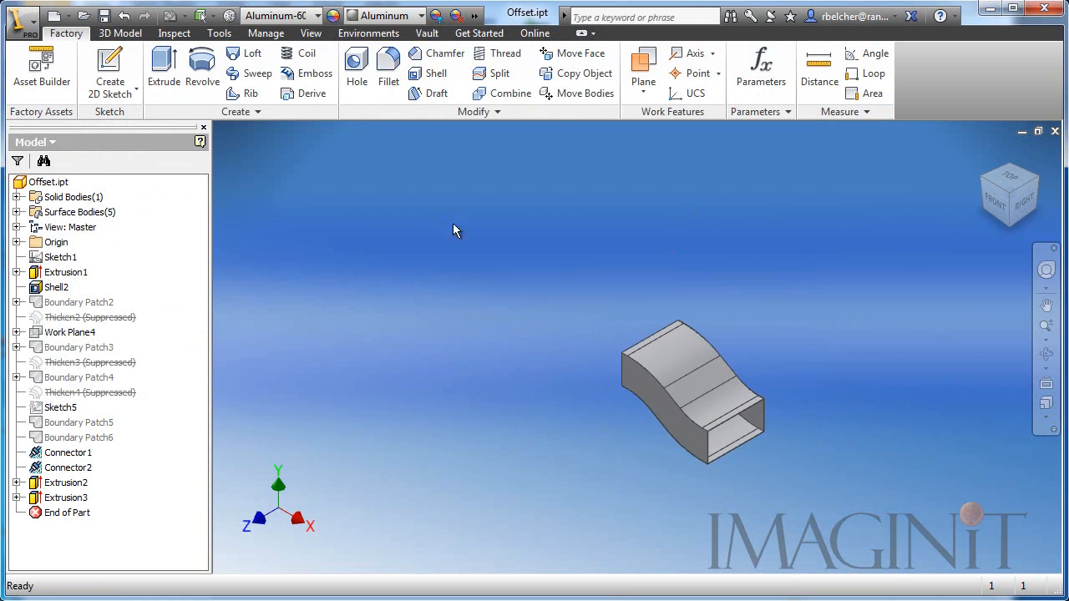
pyautogui.click(47, 180)
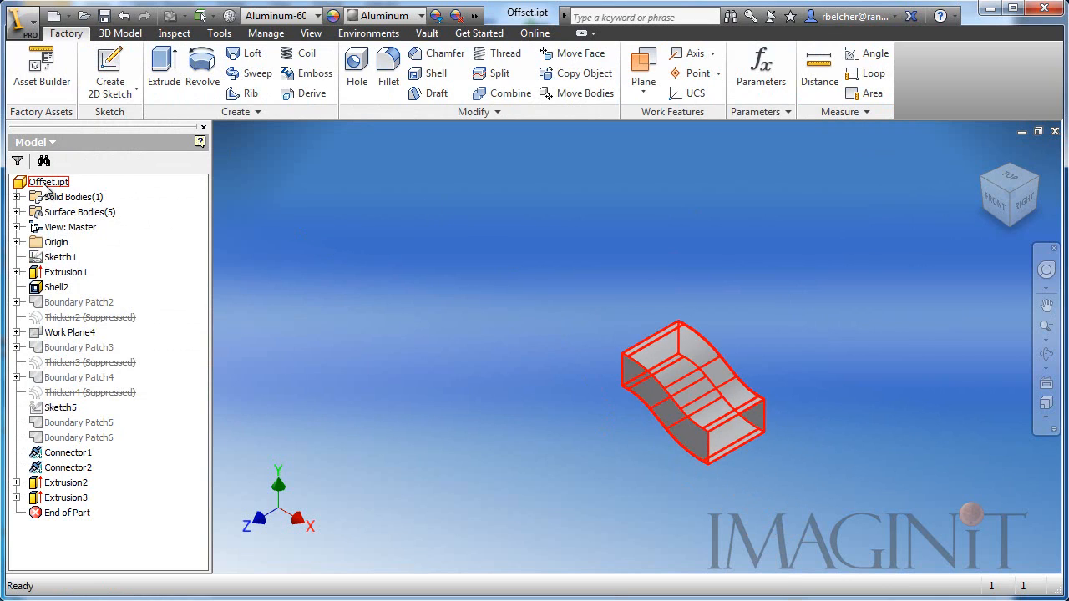
pyautogui.rightClick(47, 180)
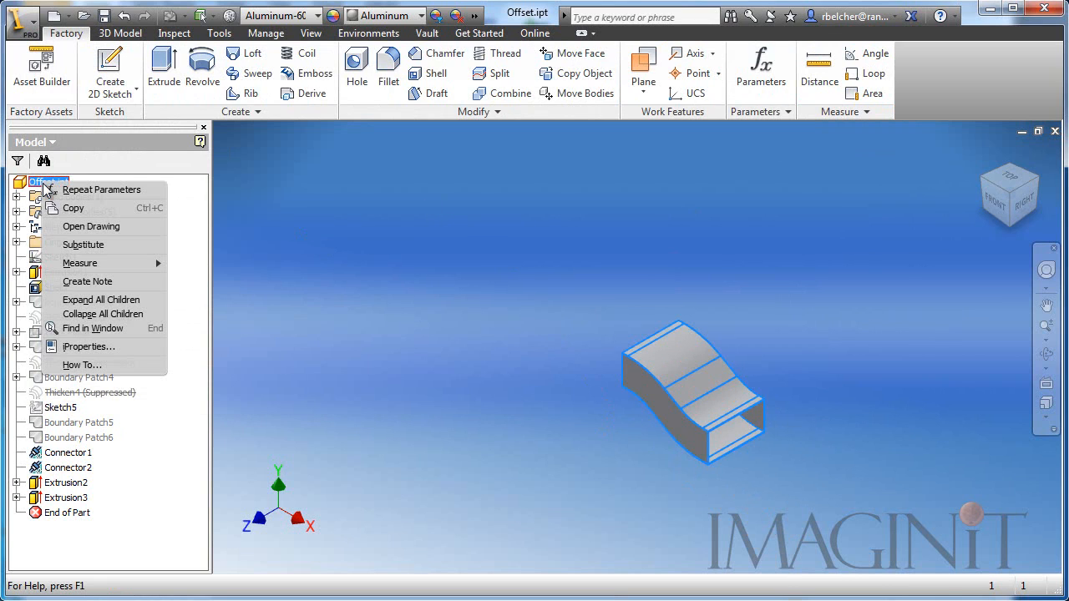
pyautogui.click(88, 345)
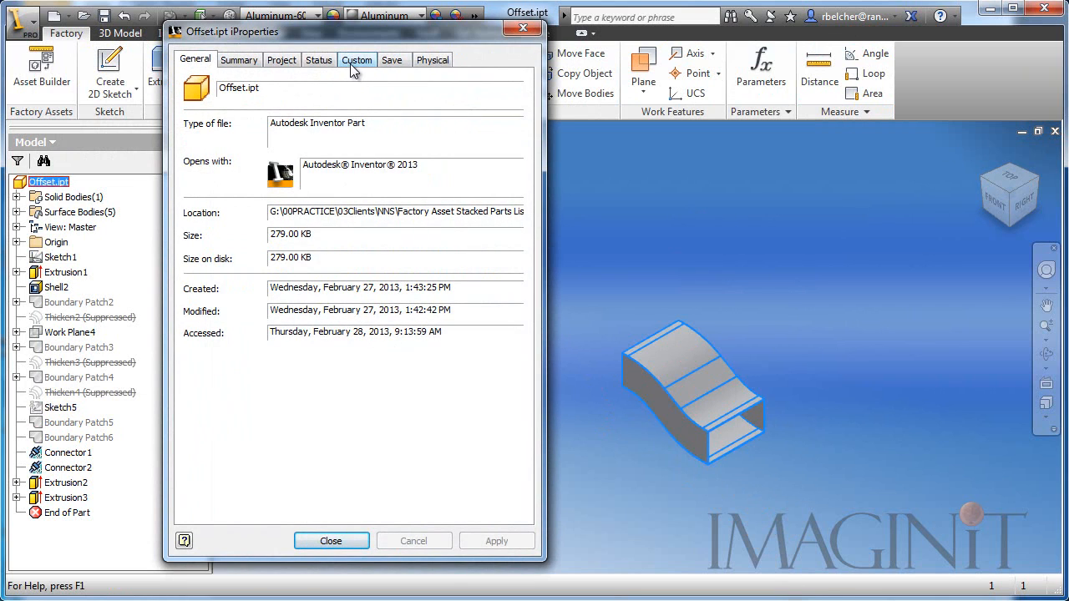
# Step: Review the Custom properties such as A0, D, L1, then show the Summary details
pyautogui.click(358, 60)
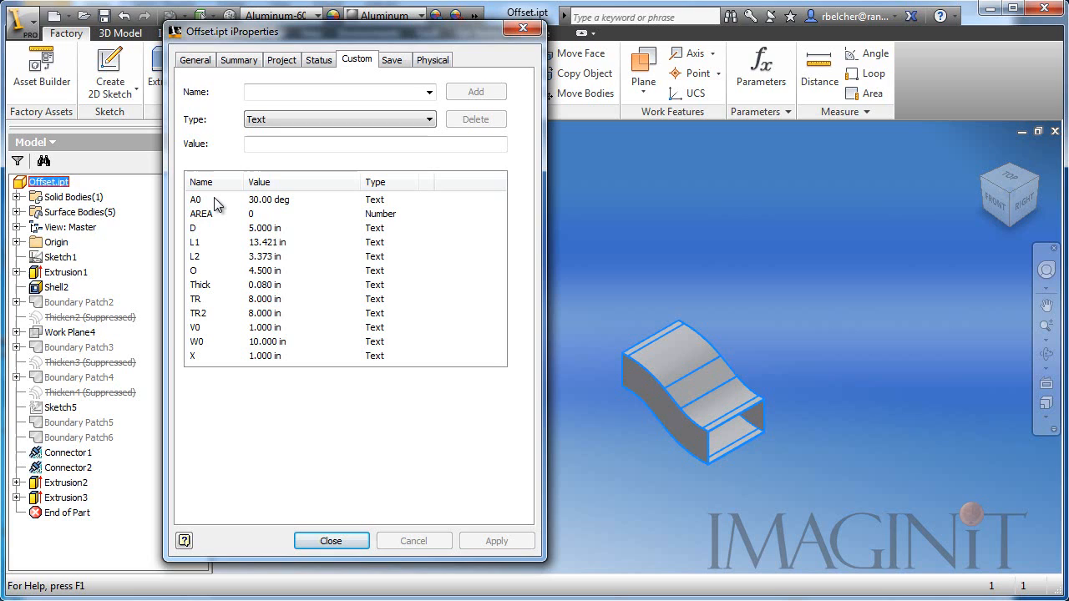
pyautogui.moveTo(215, 338)
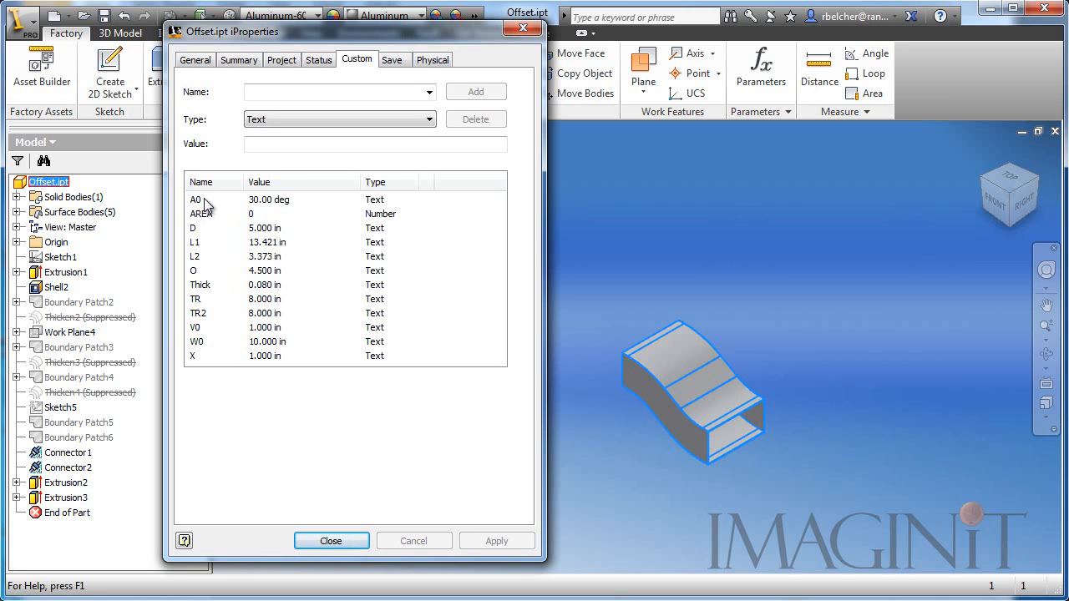
pyautogui.moveTo(207, 349)
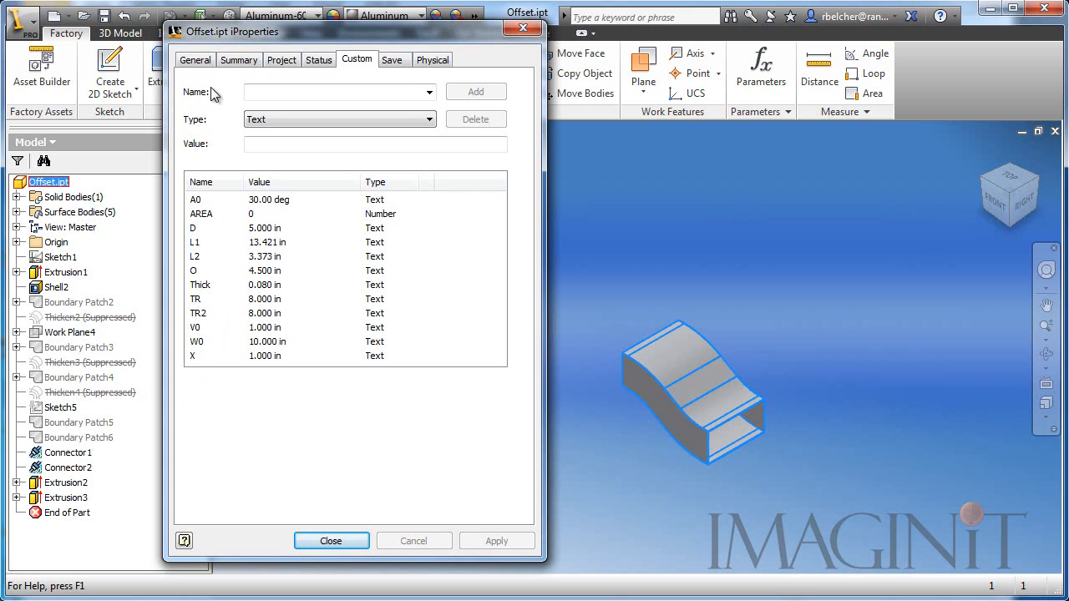
pyautogui.click(239, 60)
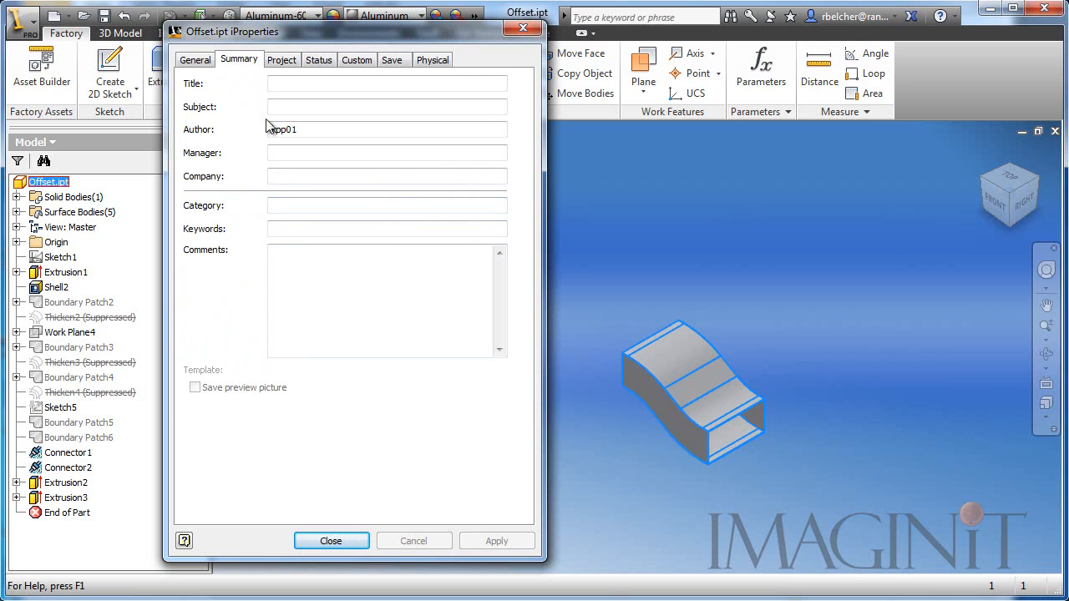
# Step: Set the Project Description to the formula =Offset <D> x <W0> x <A0> and apply it
pyautogui.click(281, 61)
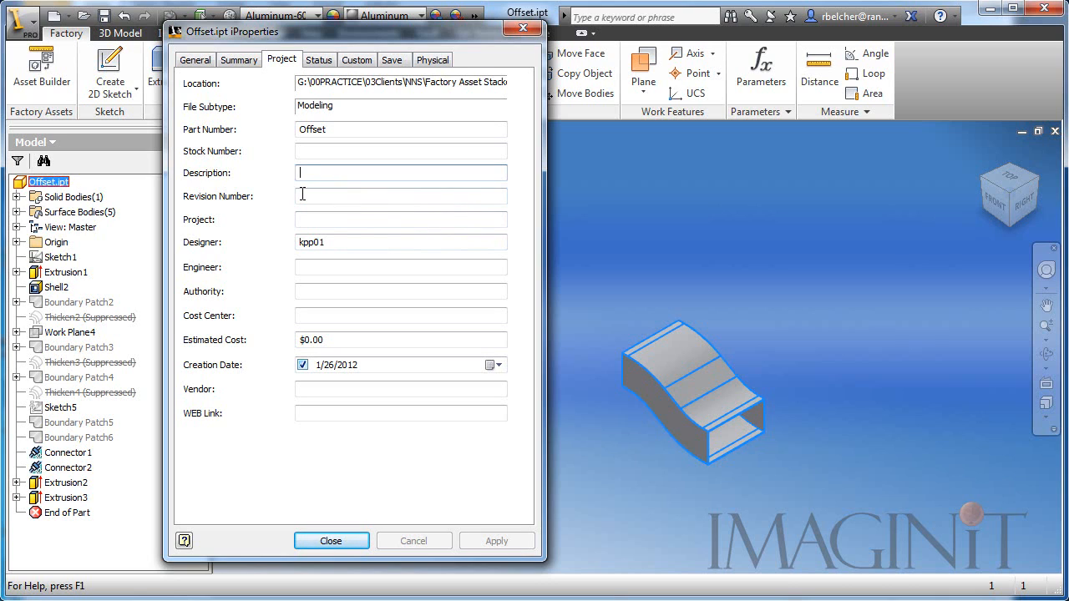
pyautogui.write('=')
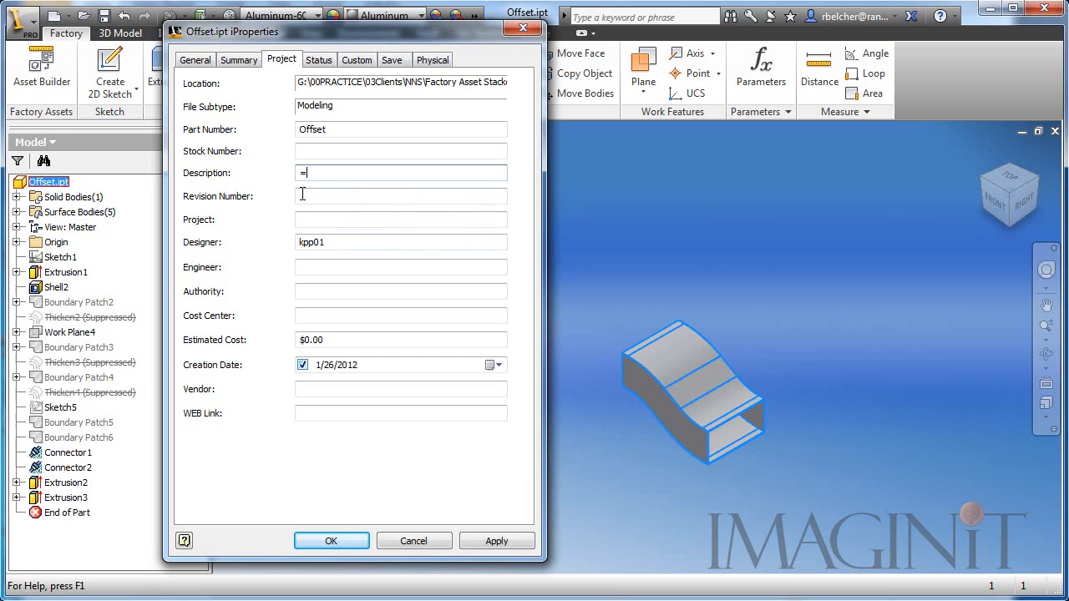
pyautogui.write('Offset')
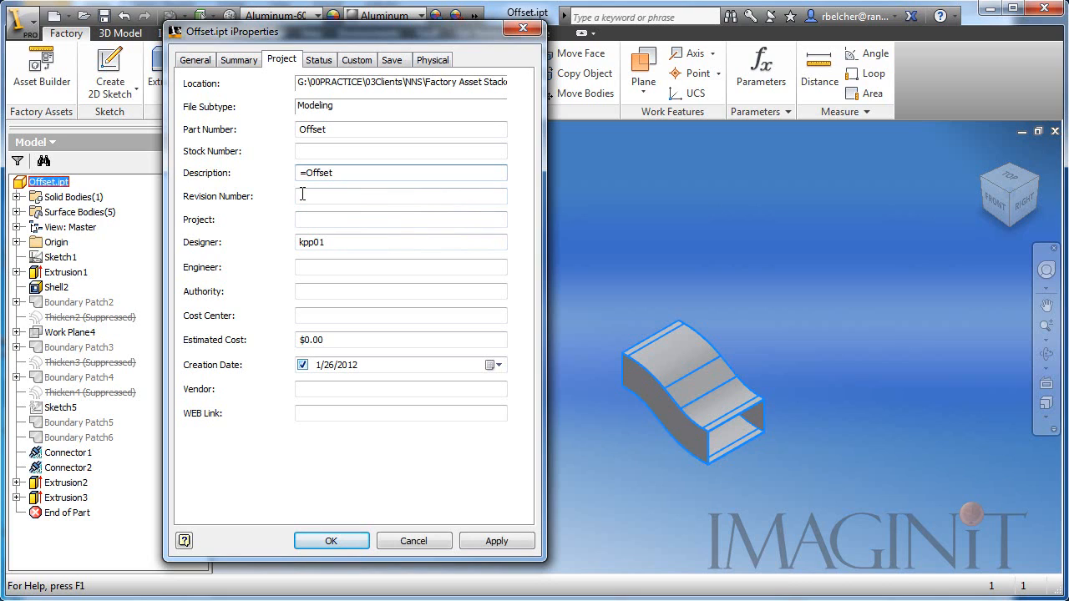
pyautogui.write('<')
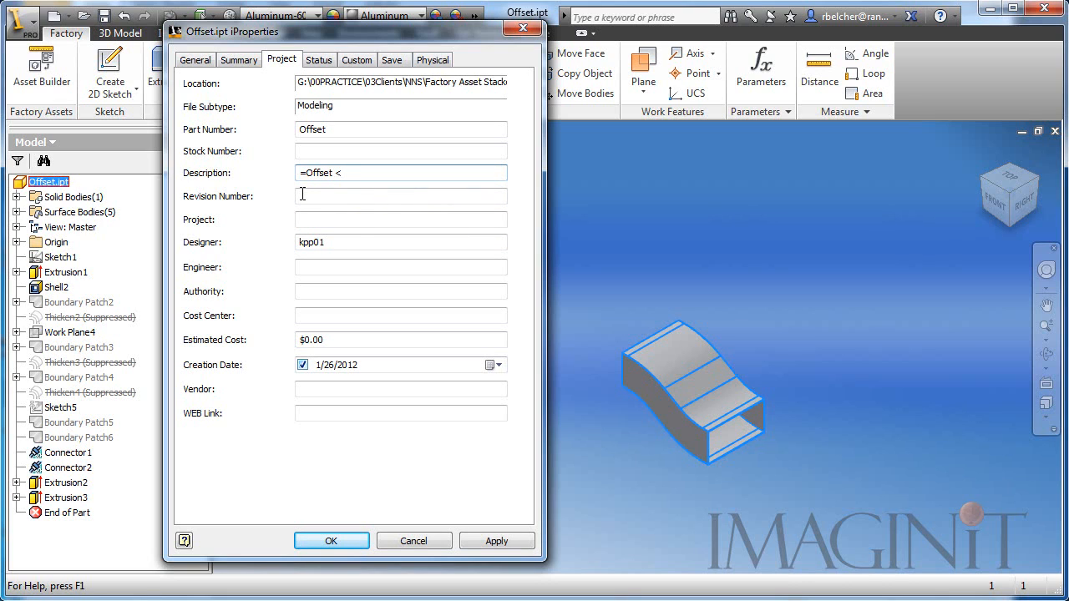
pyautogui.write('D>')
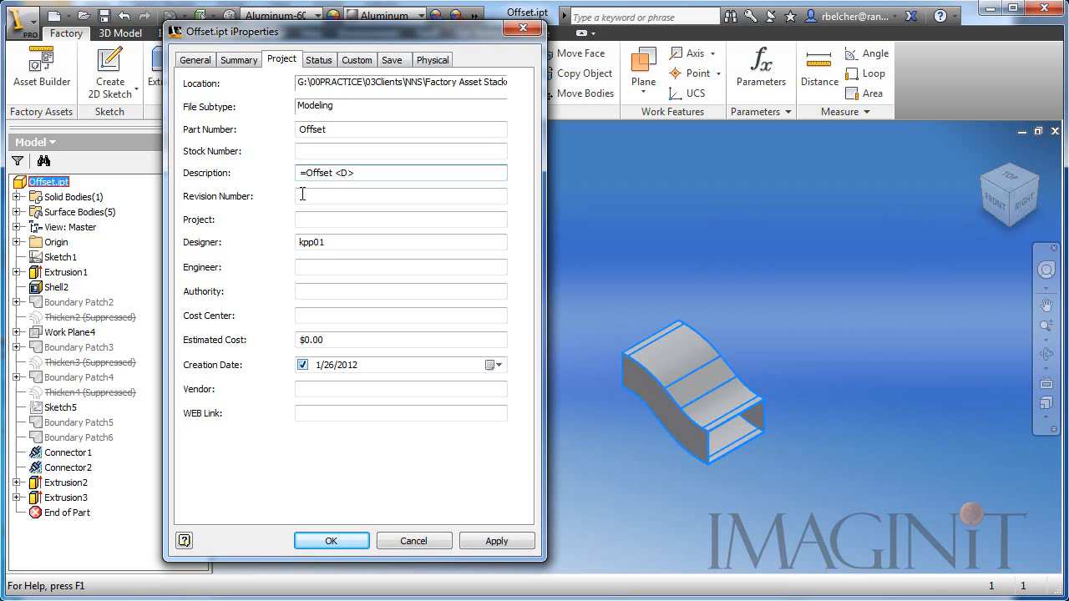
pyautogui.write('x')
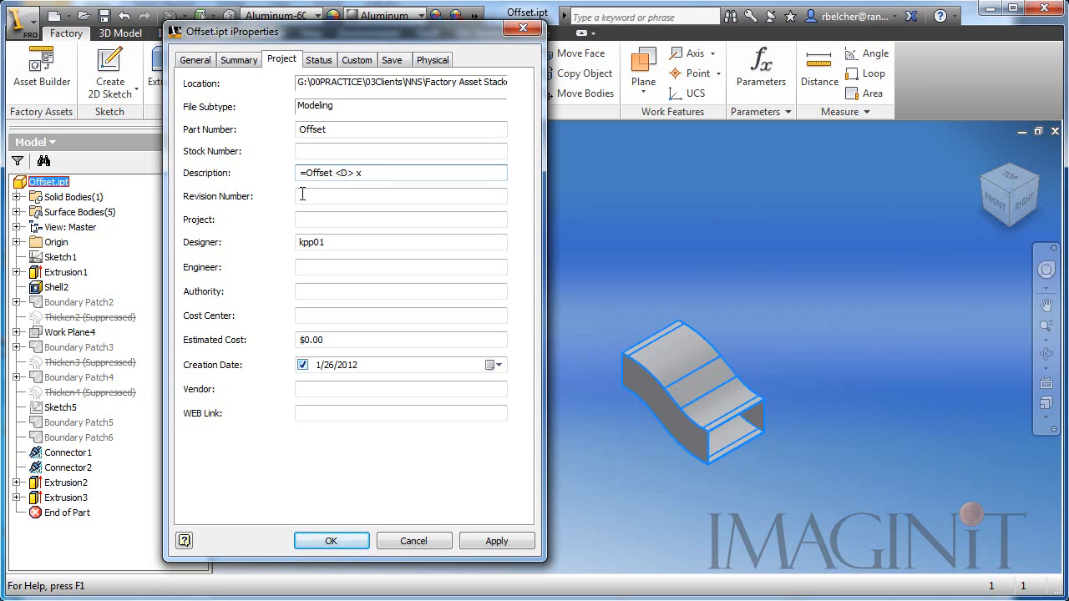
pyautogui.write('<W0> x <')
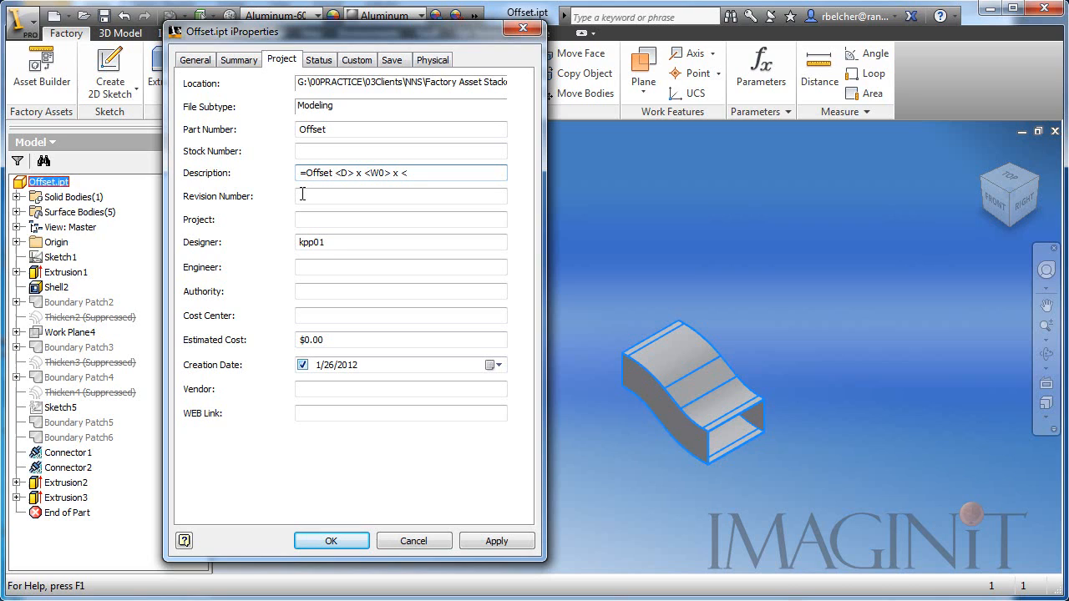
pyautogui.write('a')
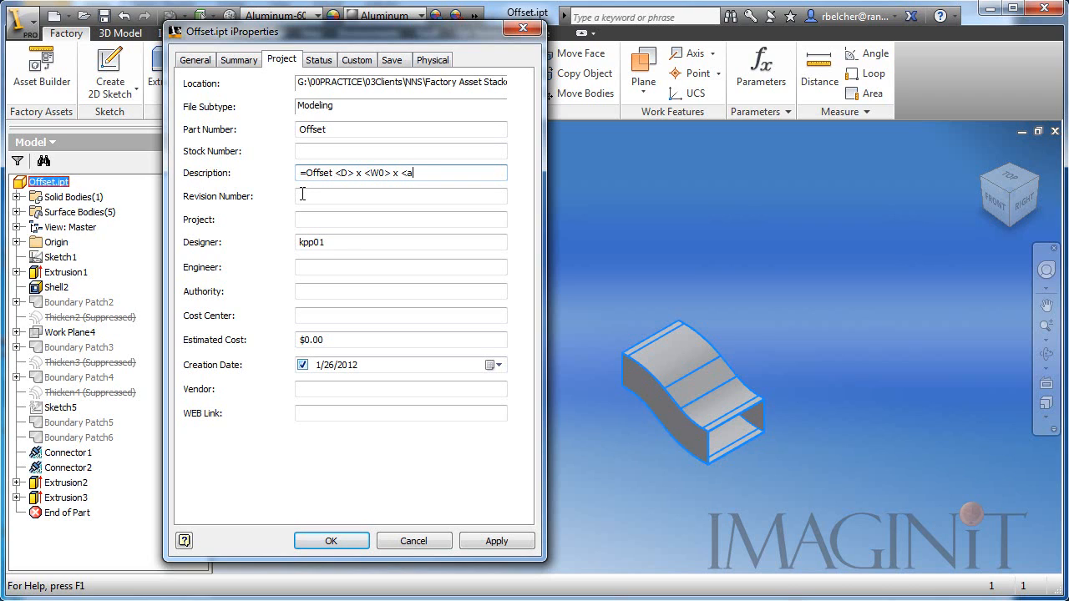
pyautogui.press('backspace')
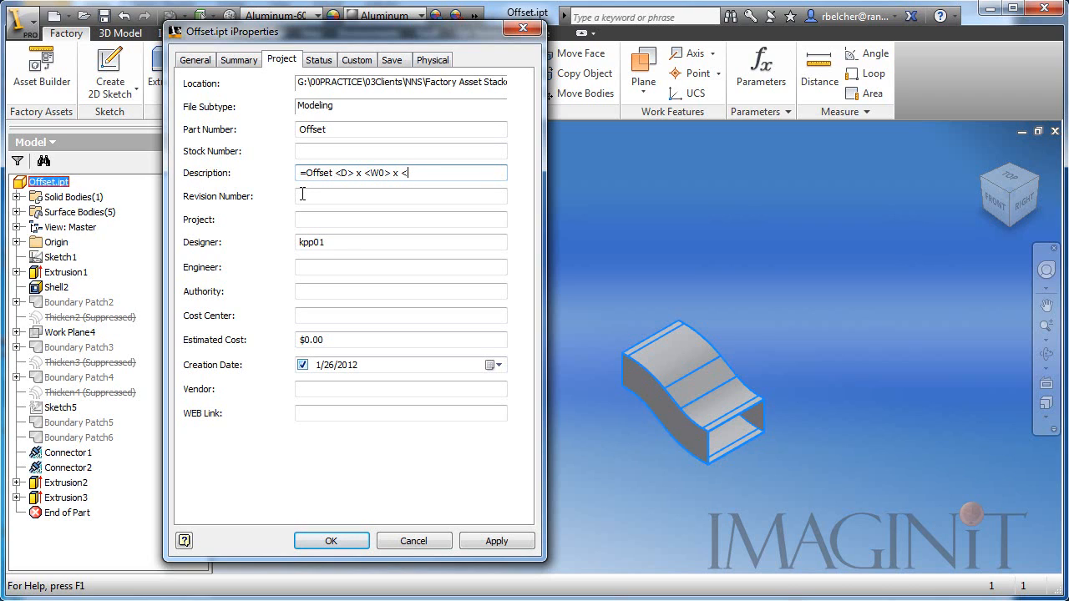
pyautogui.write('A0>')
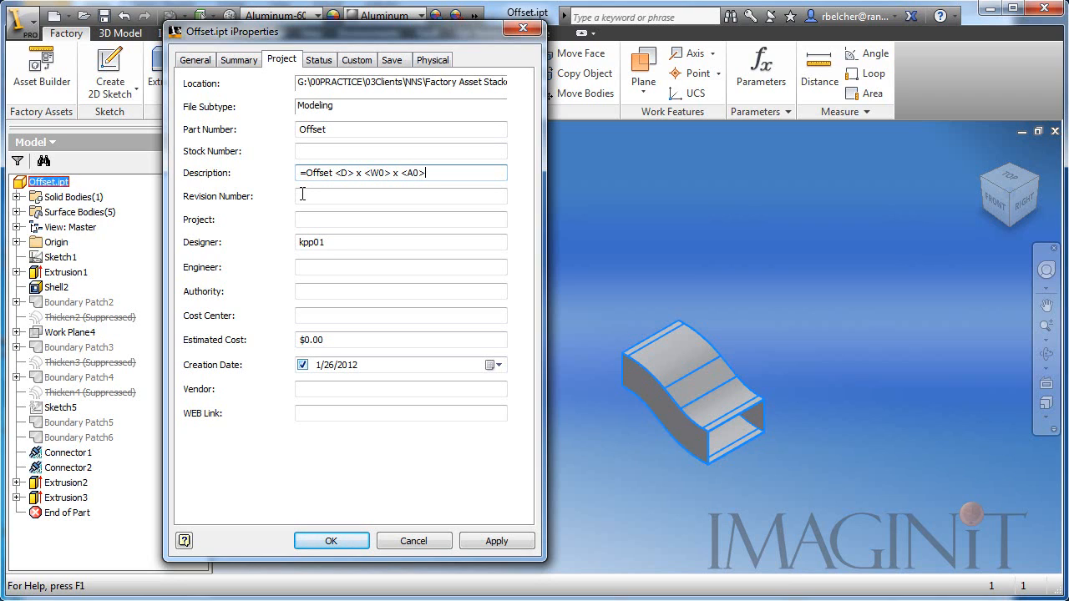
pyautogui.click(496, 541)
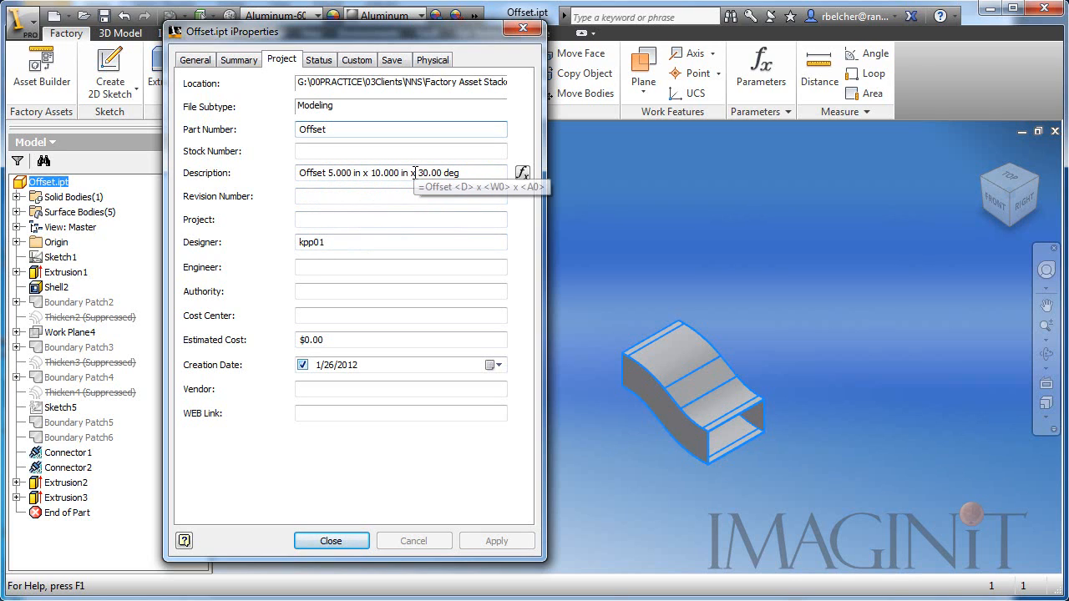
# Step: Re-apply the Description evaluating to Offset 5.000 in x 10.000 in x 30.00 deg and return to Custom properties
pyautogui.click(401, 129)
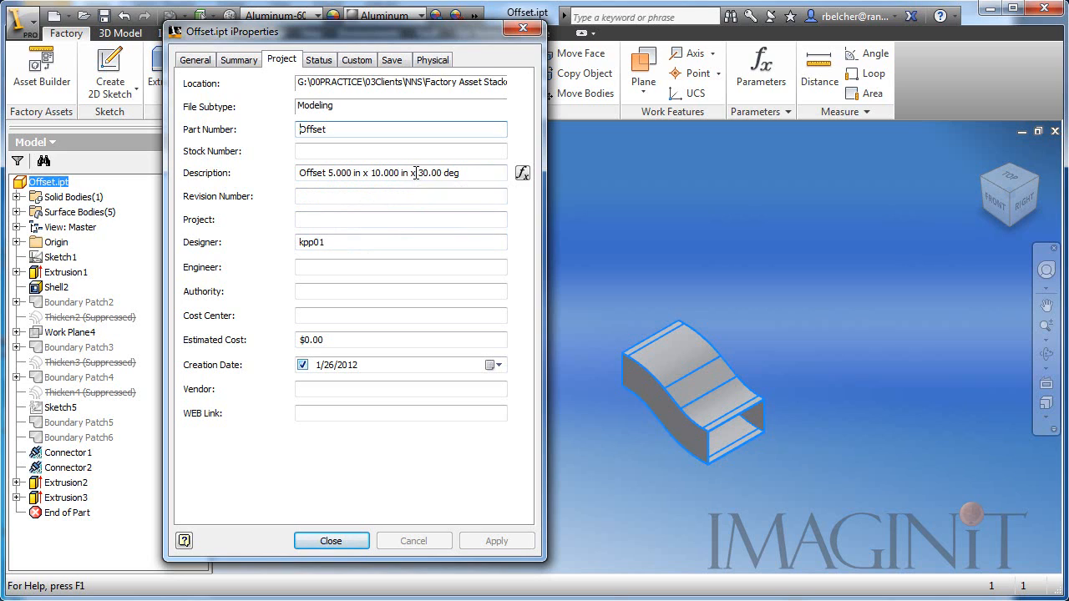
pyautogui.click(521, 172)
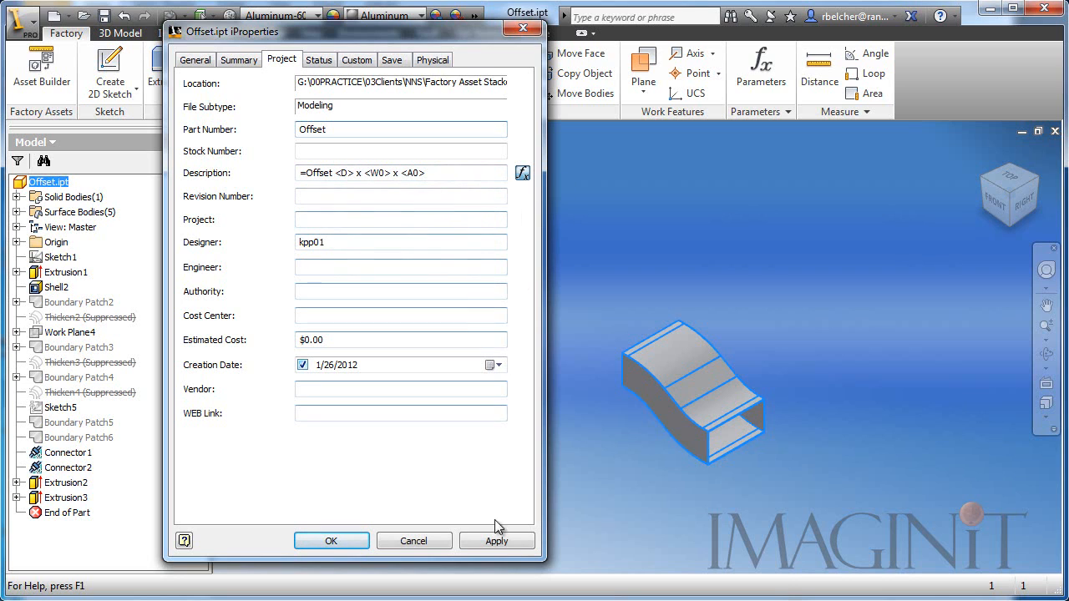
pyautogui.click(496, 541)
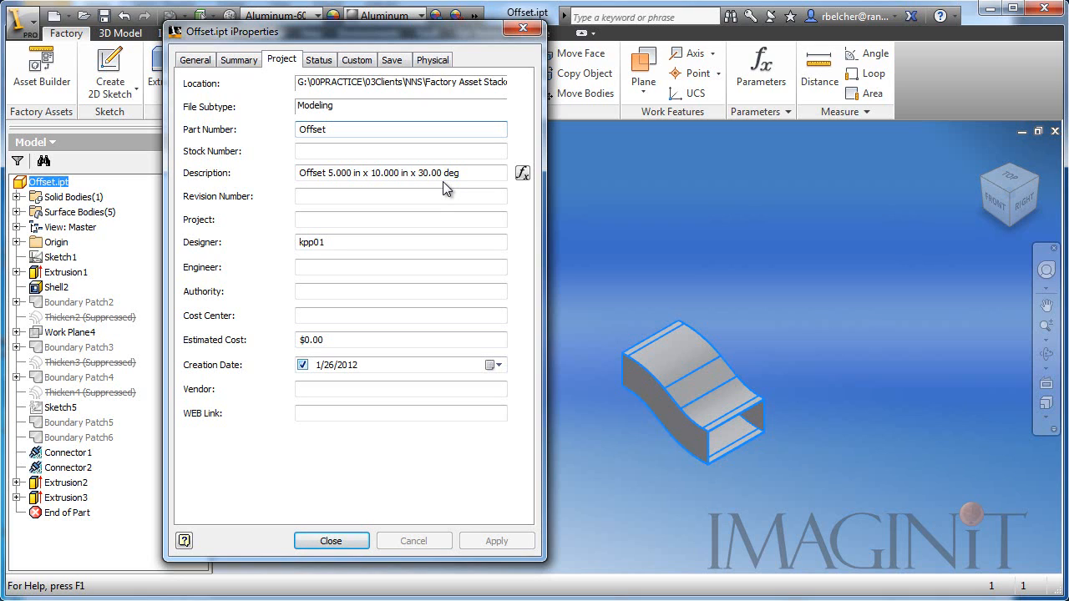
pyautogui.click(357, 60)
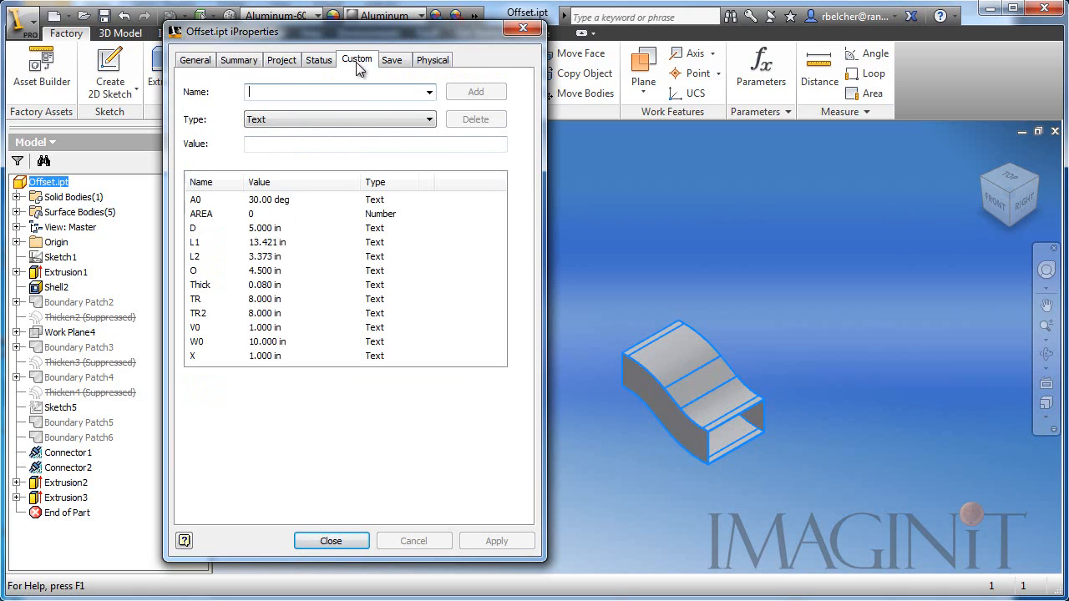
pyautogui.moveTo(284, 185)
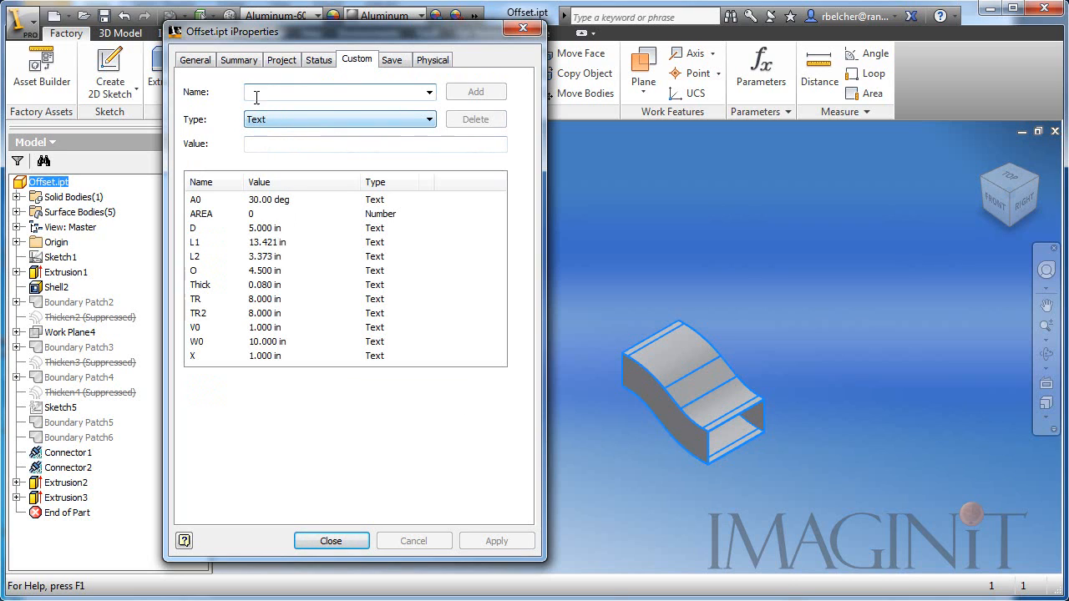
# Step: Define a custom Text property Stack1 with value formula =<D> <W0> <A0>
pyautogui.click(334, 92)
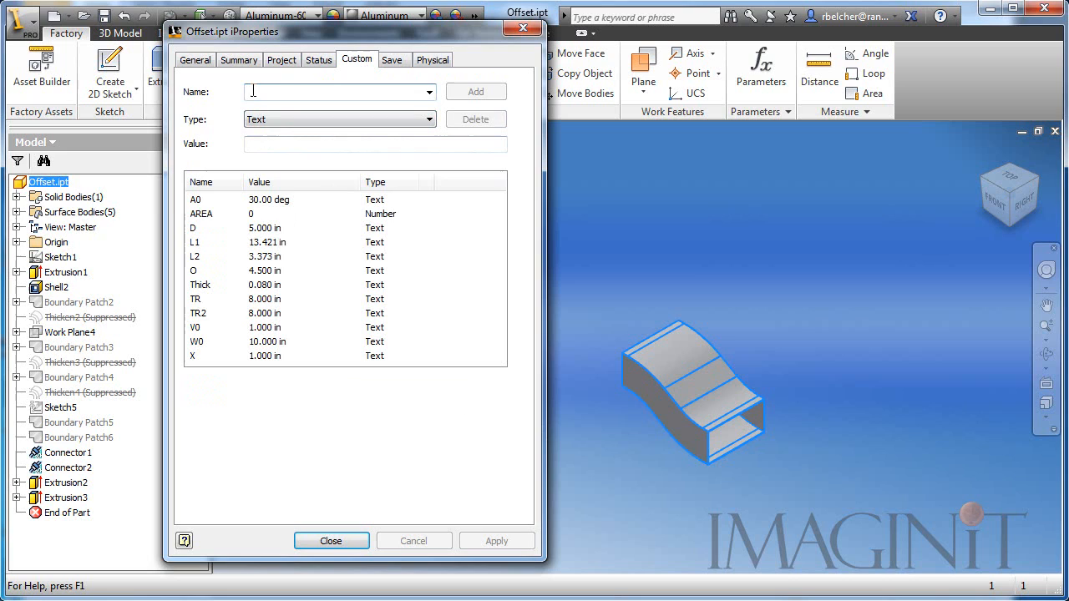
pyautogui.write('Stack1')
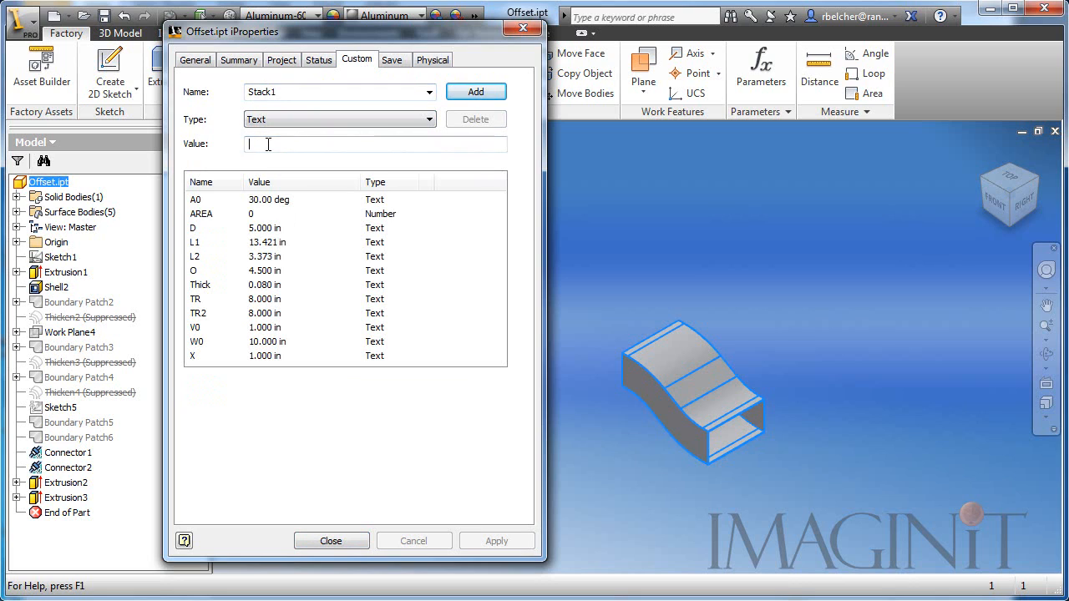
pyautogui.write('=')
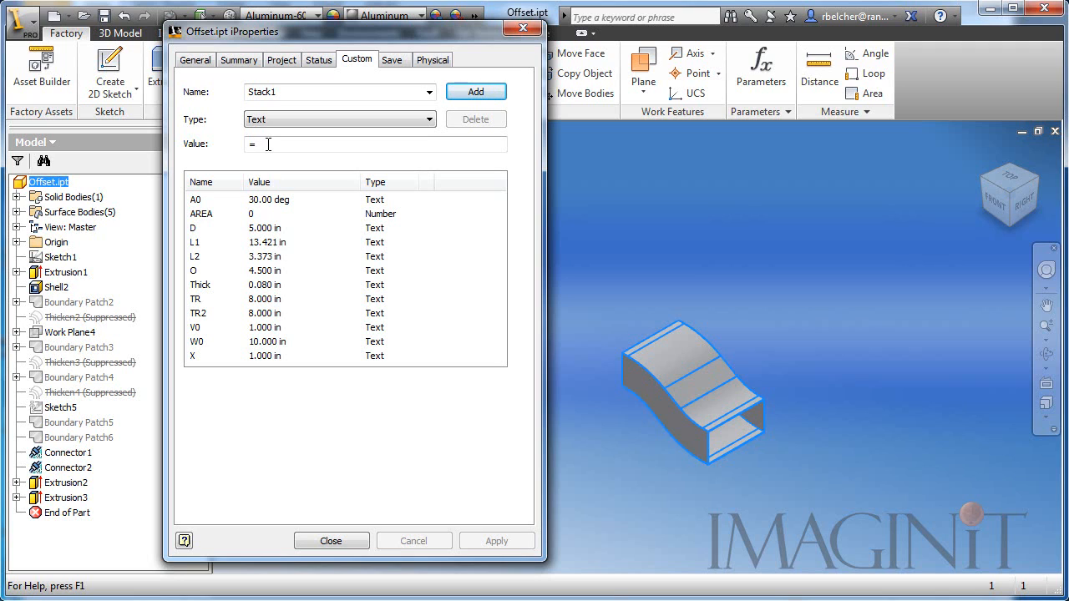
pyautogui.write('<')
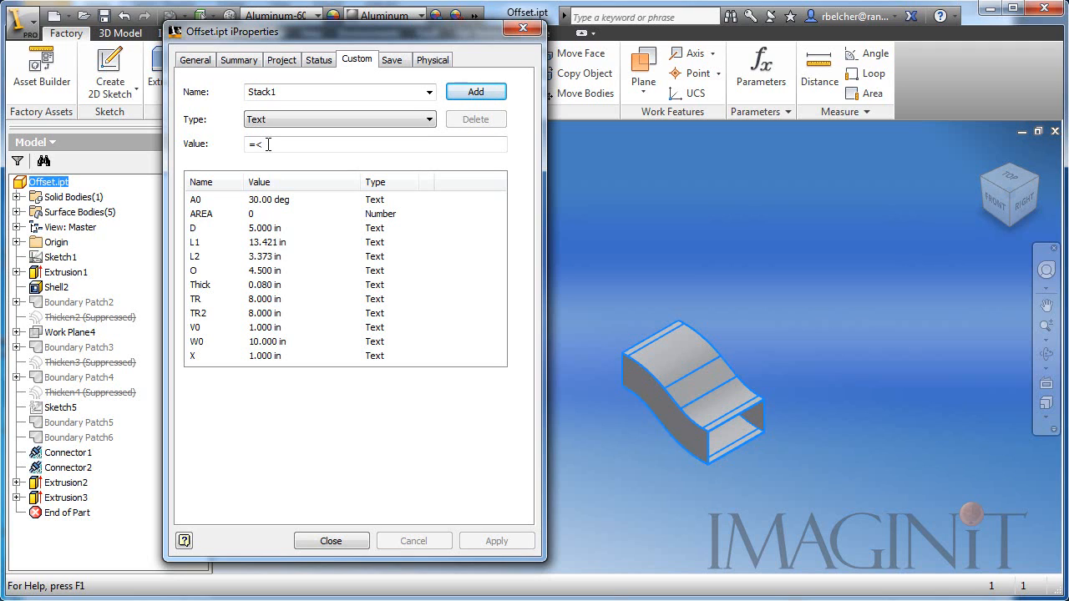
pyautogui.write('D>')
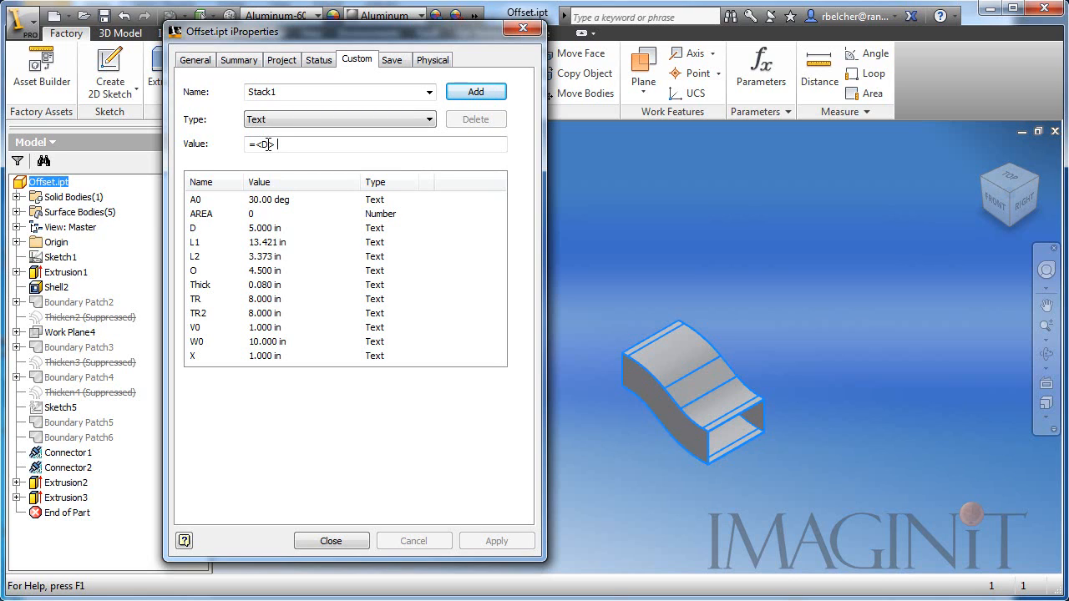
pyautogui.write('<')
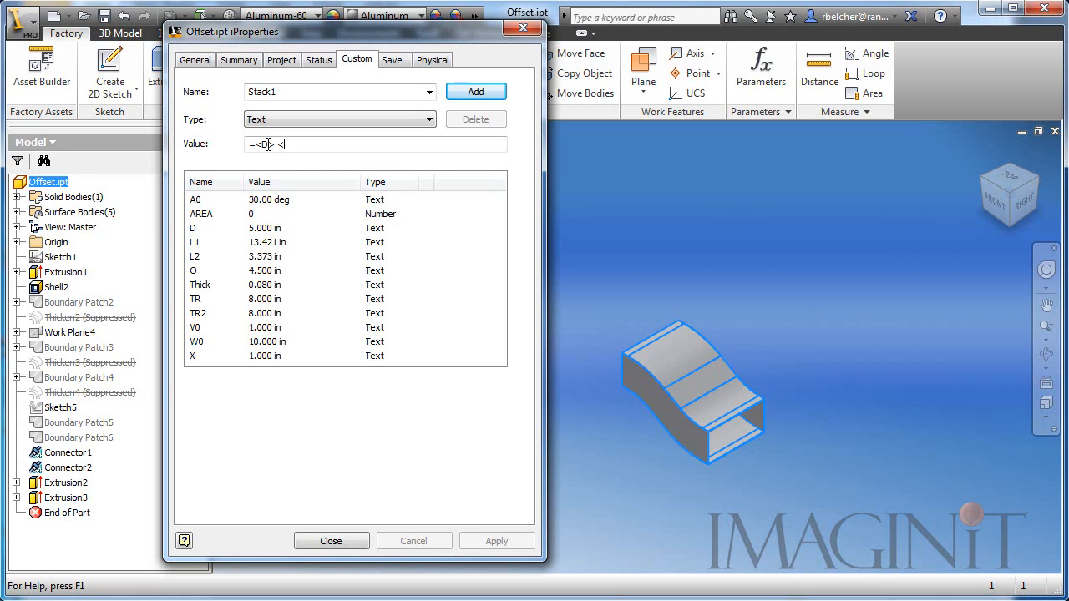
pyautogui.write('W0')
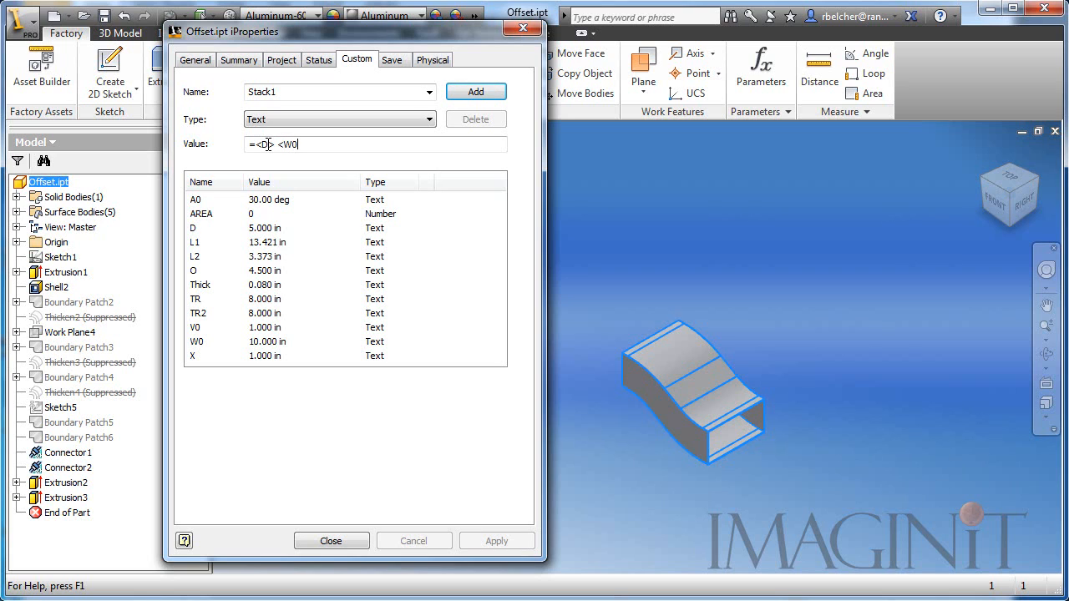
pyautogui.write('>')
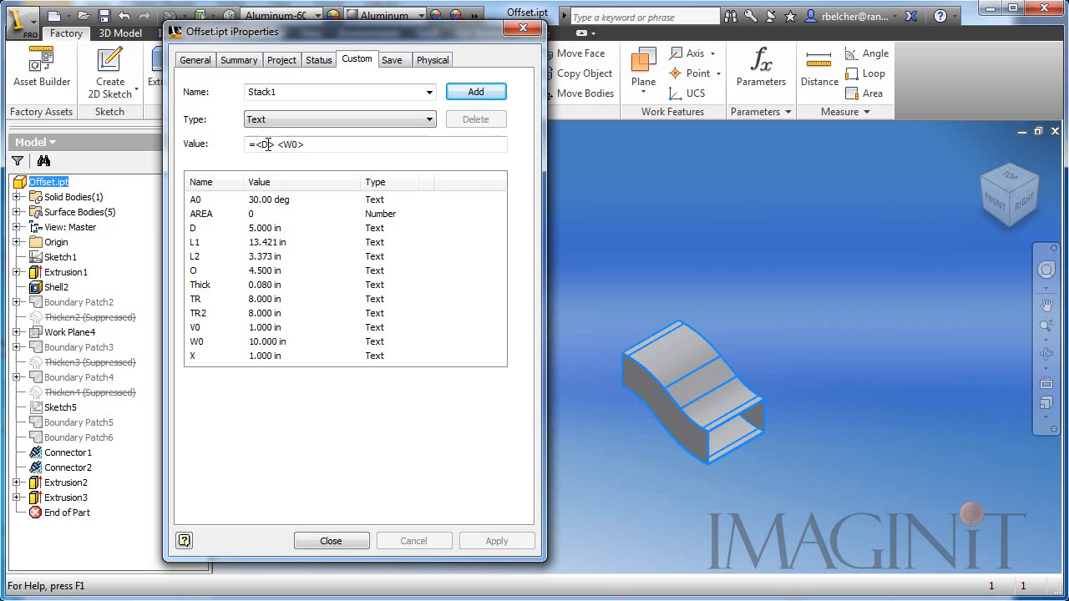
pyautogui.write('<A0>')
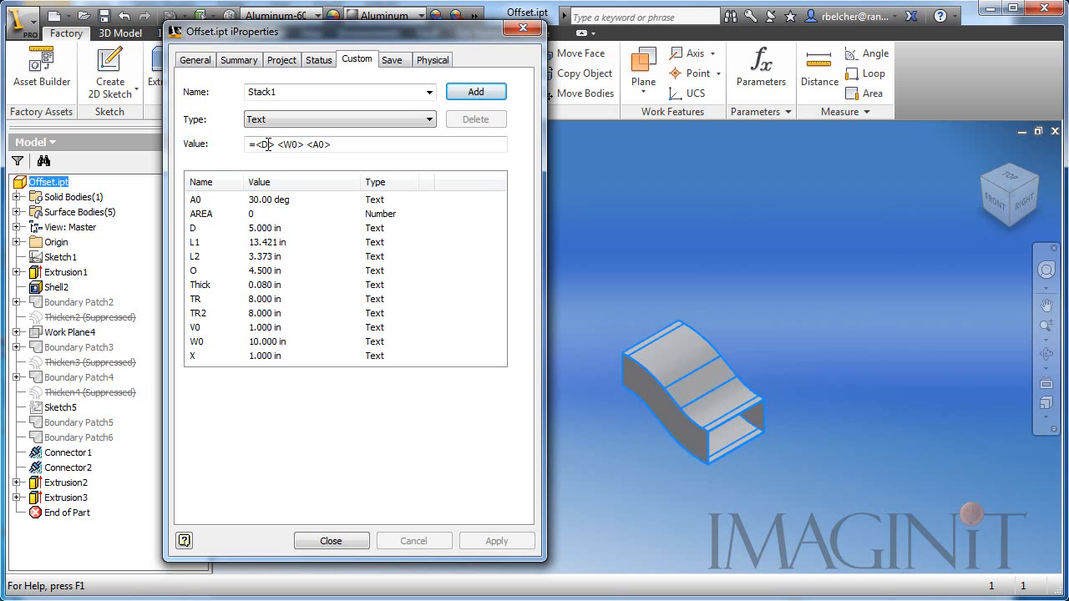
pyautogui.click(474, 90)
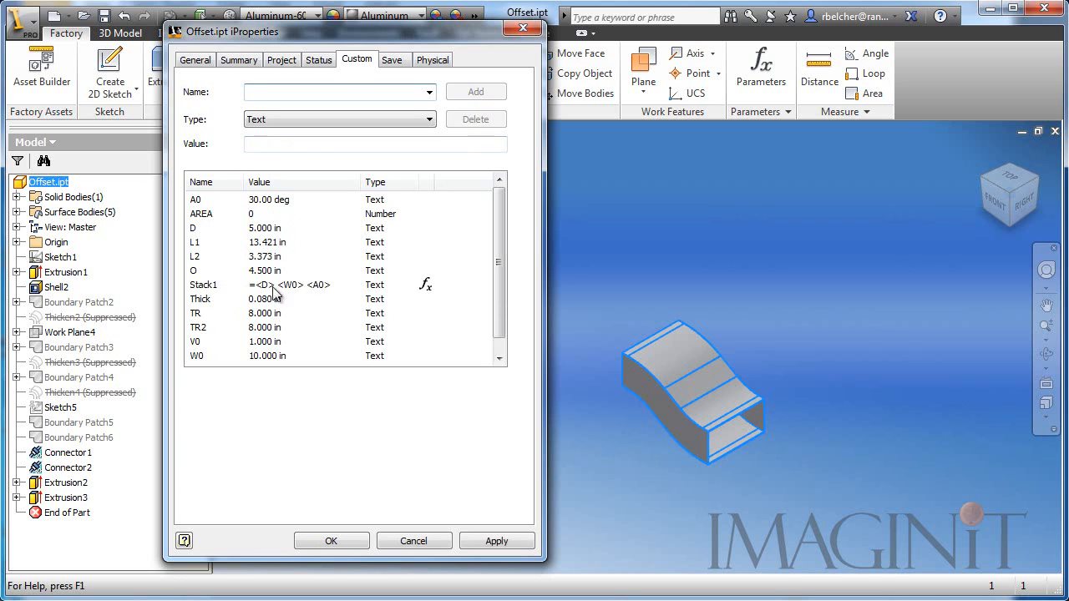
# Step: Apply Stack1, evaluating to 5.000 in 10.000 in 30.00 deg, and close iProperties
pyautogui.click(496, 541)
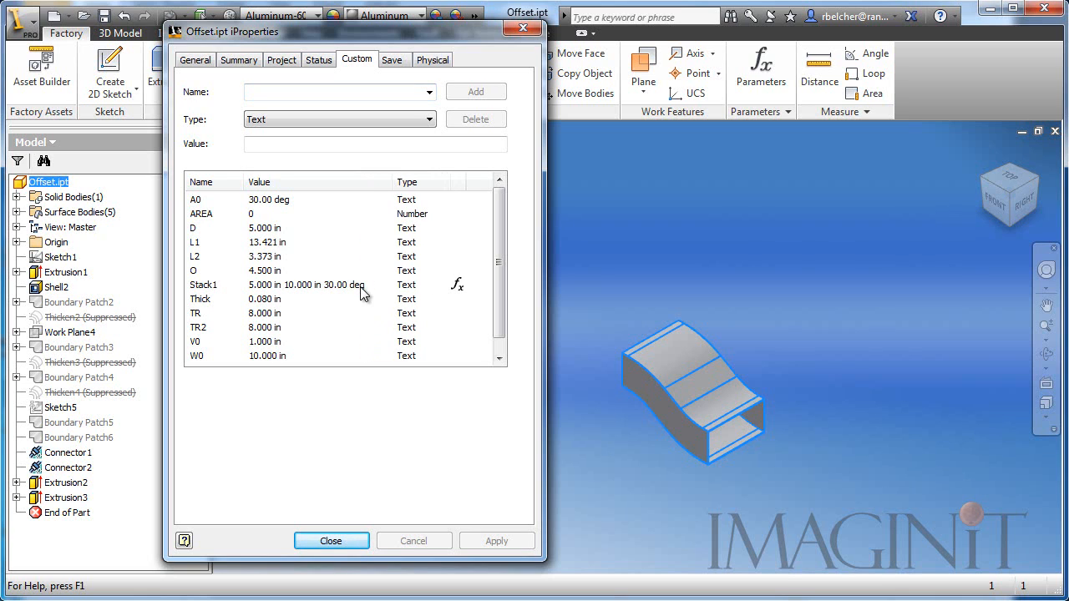
pyautogui.moveTo(360, 297)
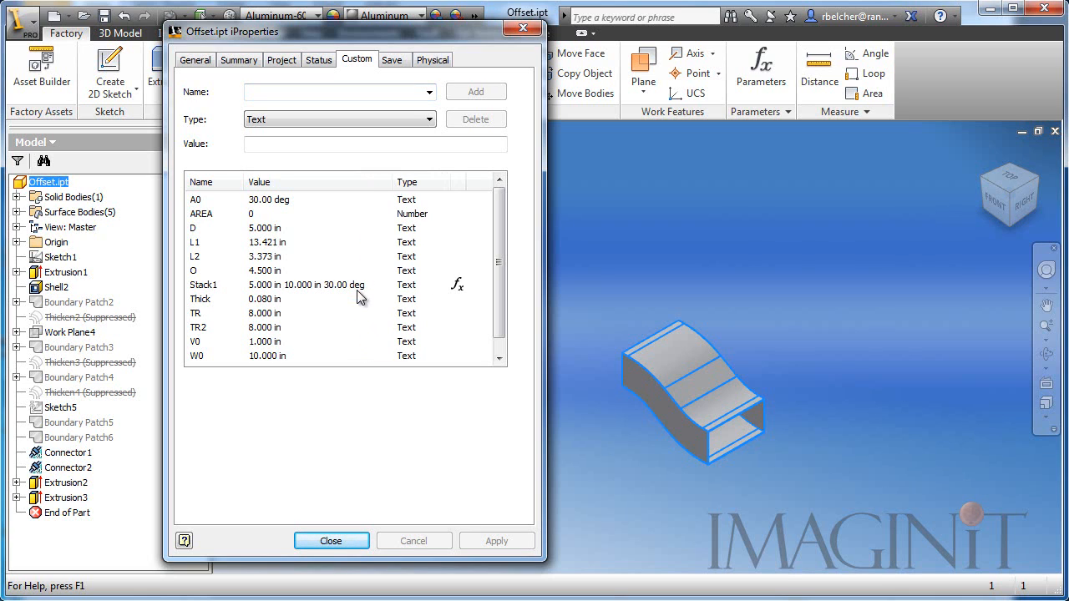
pyautogui.click(330, 541)
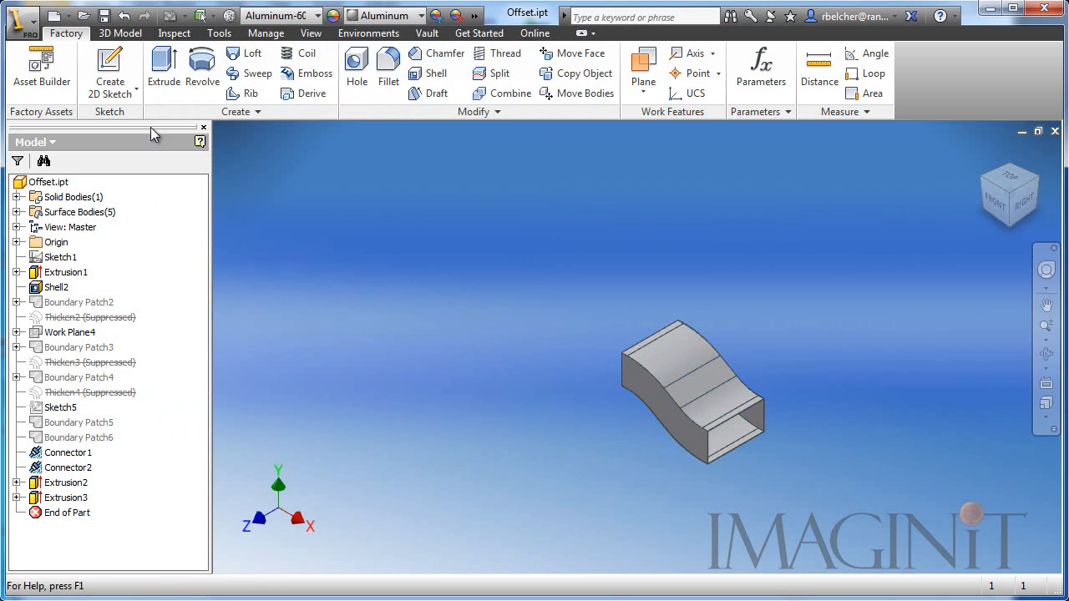
# Step: Create a new drawing from Standard.dwg and start a base view of Offset.ipt
pyautogui.click(57, 15)
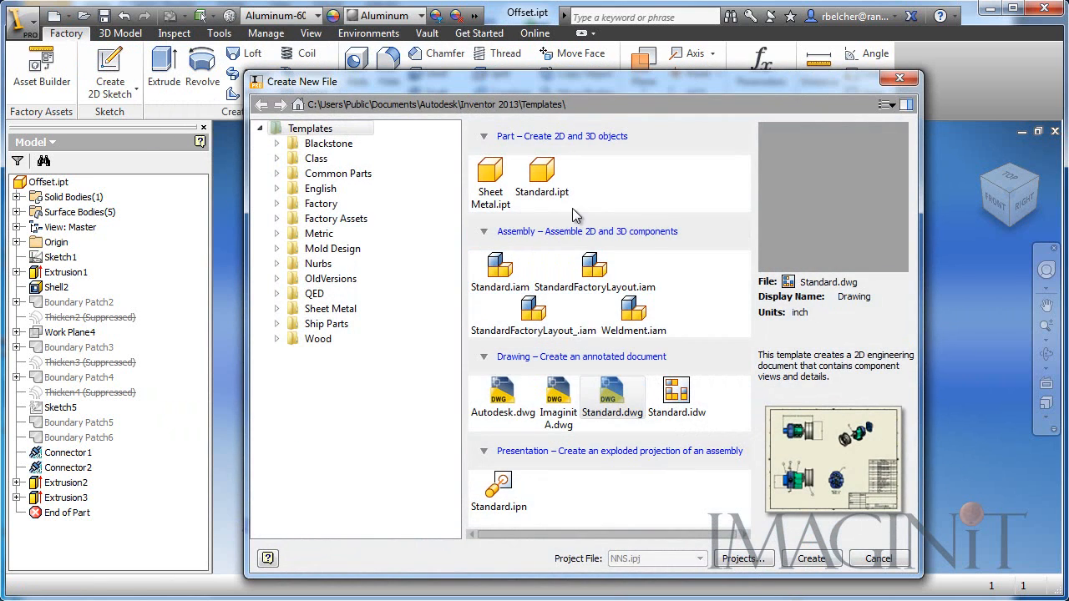
pyautogui.click(808, 558)
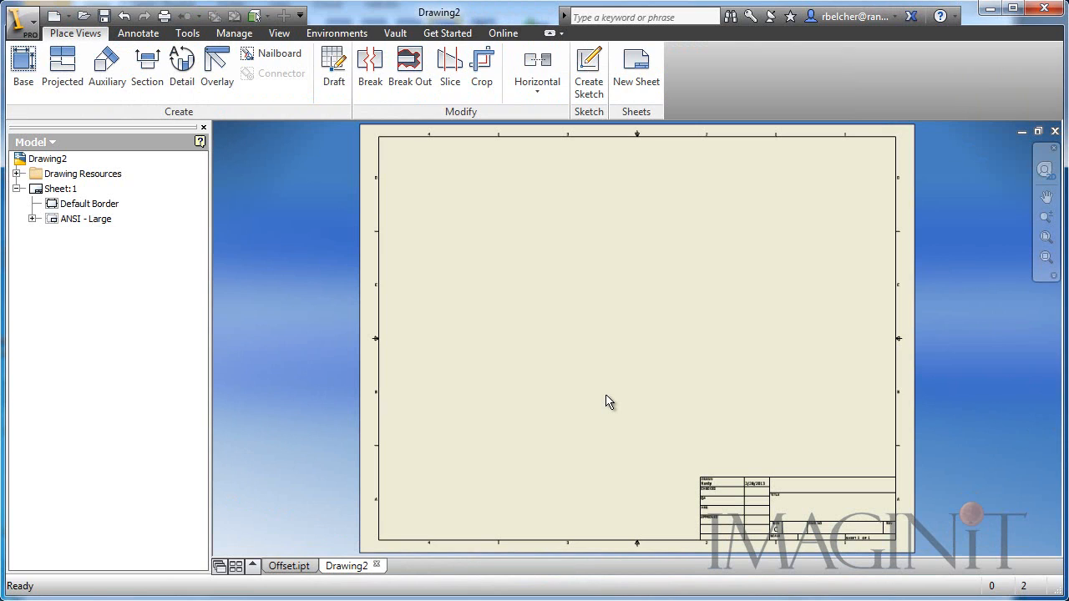
pyautogui.moveTo(511, 329)
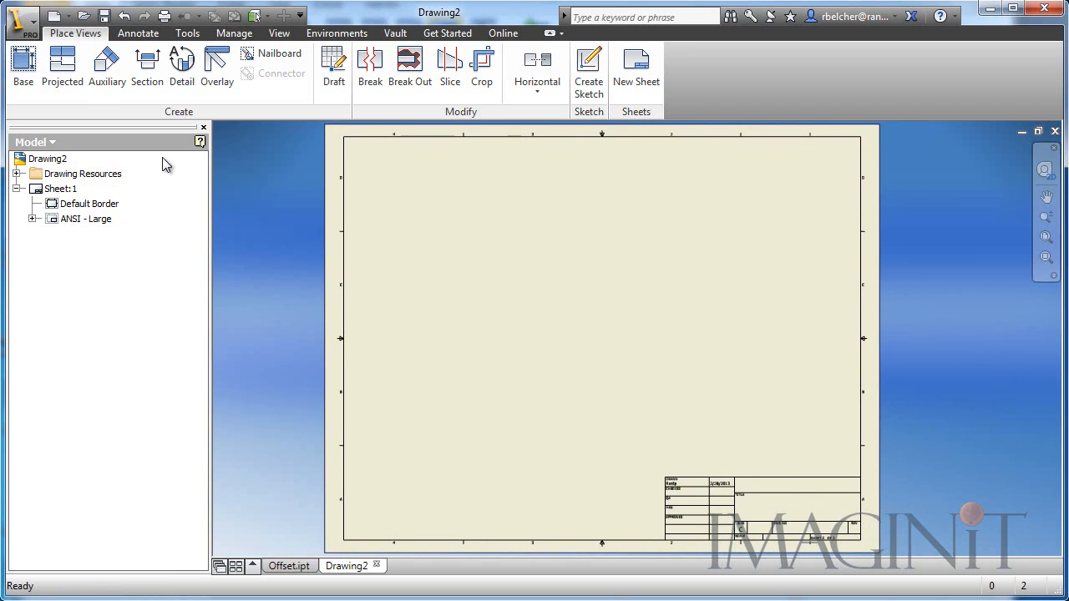
pyautogui.click(24, 70)
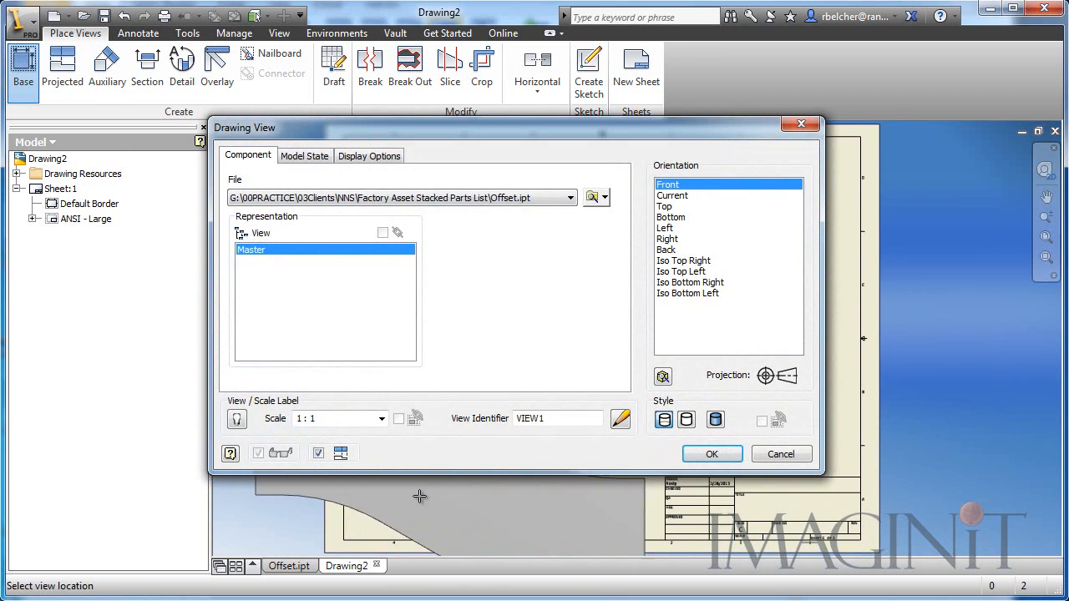
# Step: Place the Offset front view at 1/2 scale on the sheet
pyautogui.write('1/2')
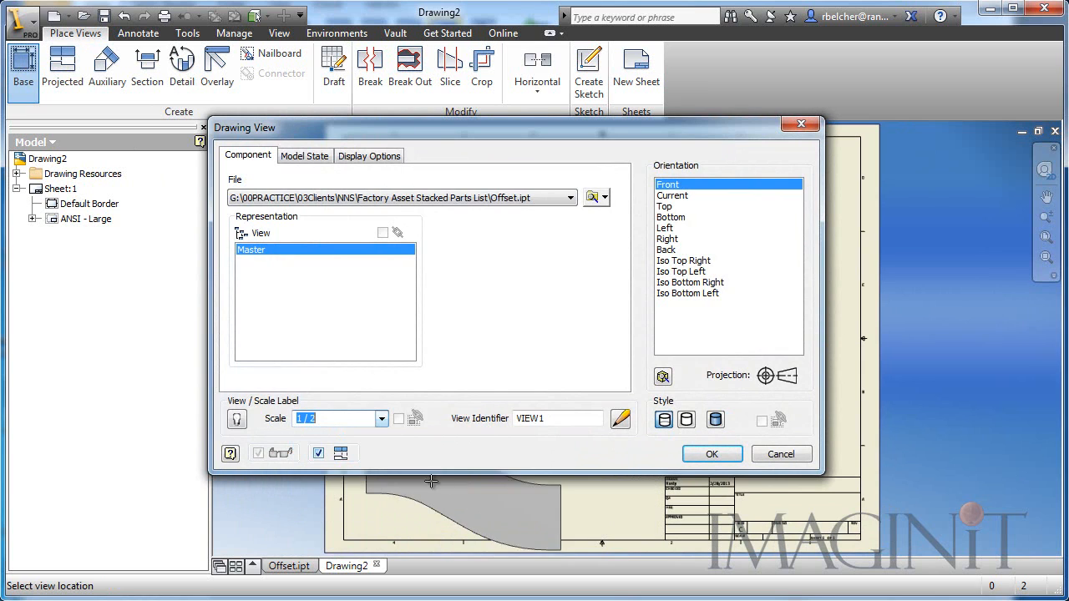
pyautogui.click(711, 454)
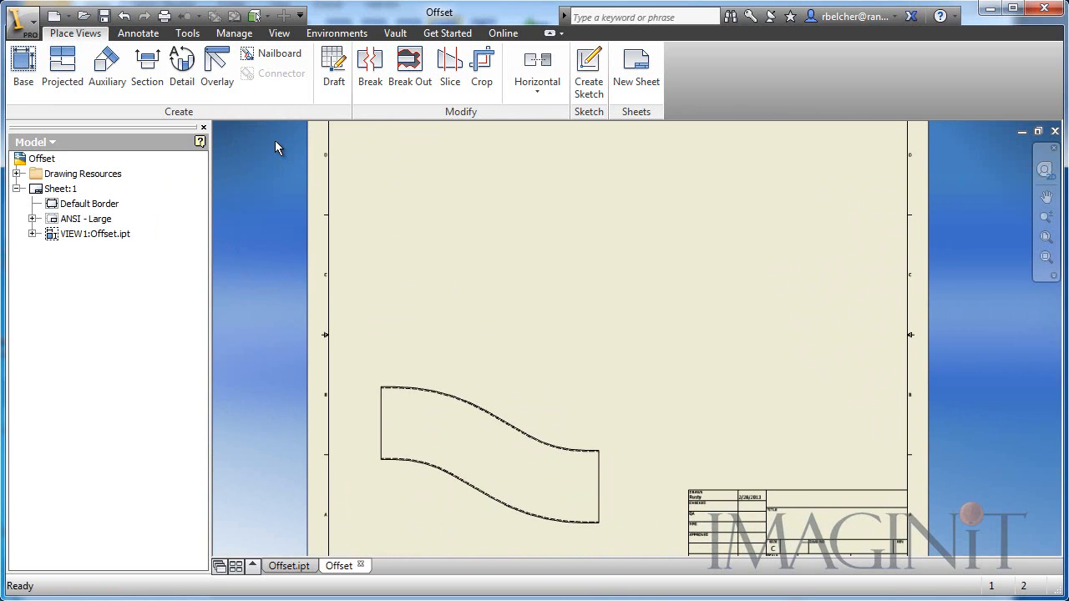
pyautogui.click(137, 34)
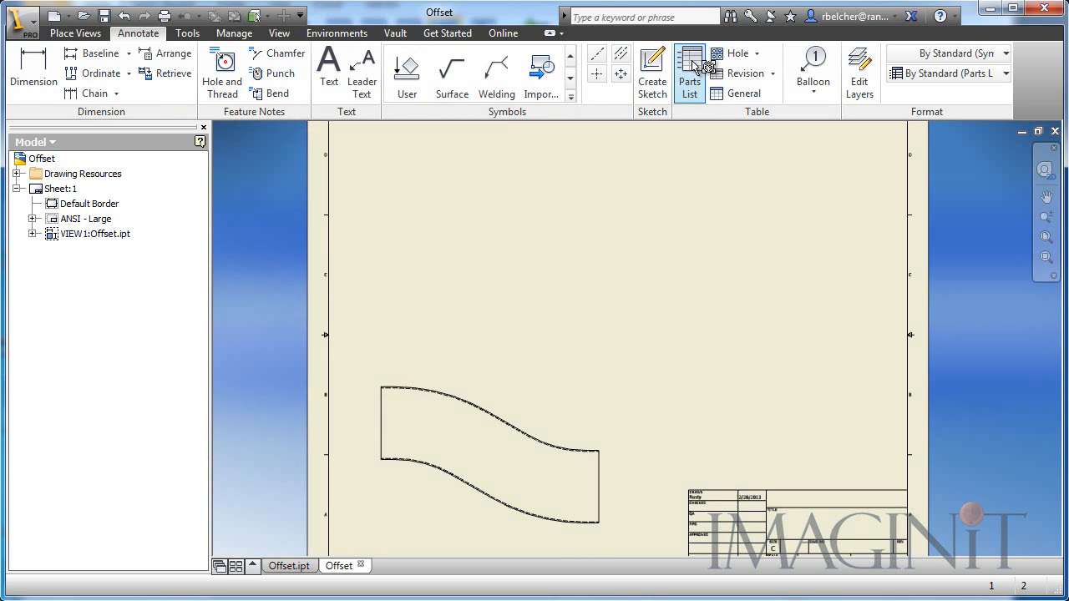
# Step: Insert a parts list for Offset with default settings onto the sheet
pyautogui.click(688, 71)
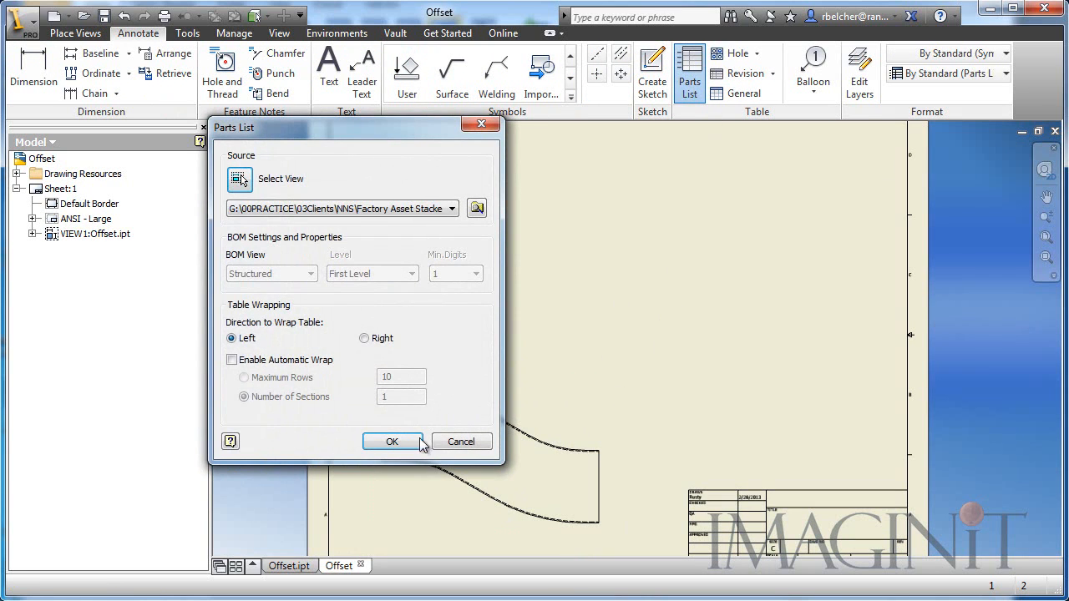
pyautogui.click(391, 441)
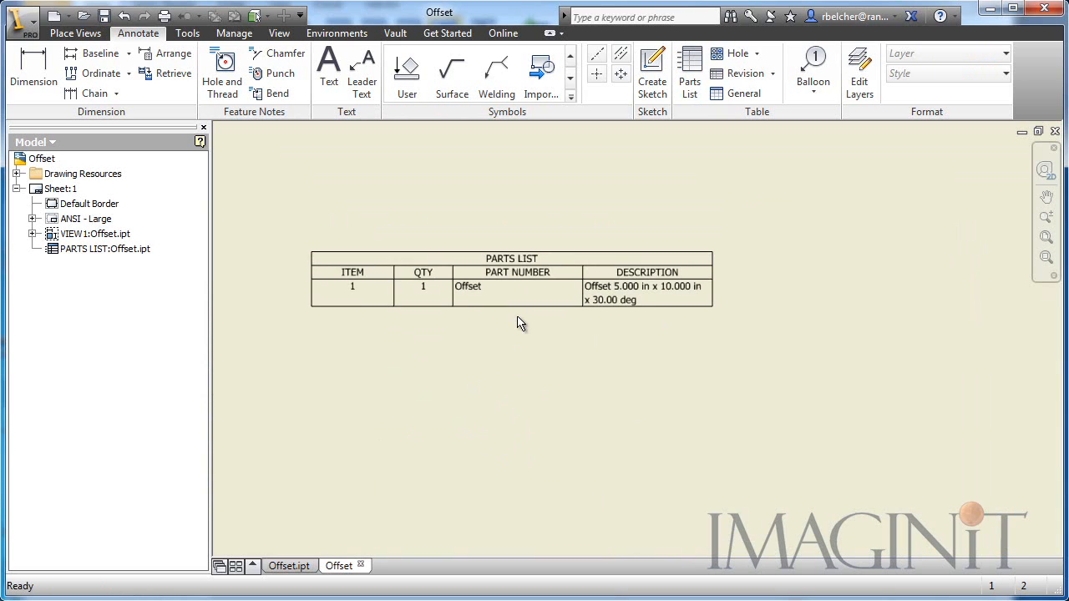
pyautogui.moveTo(609, 303)
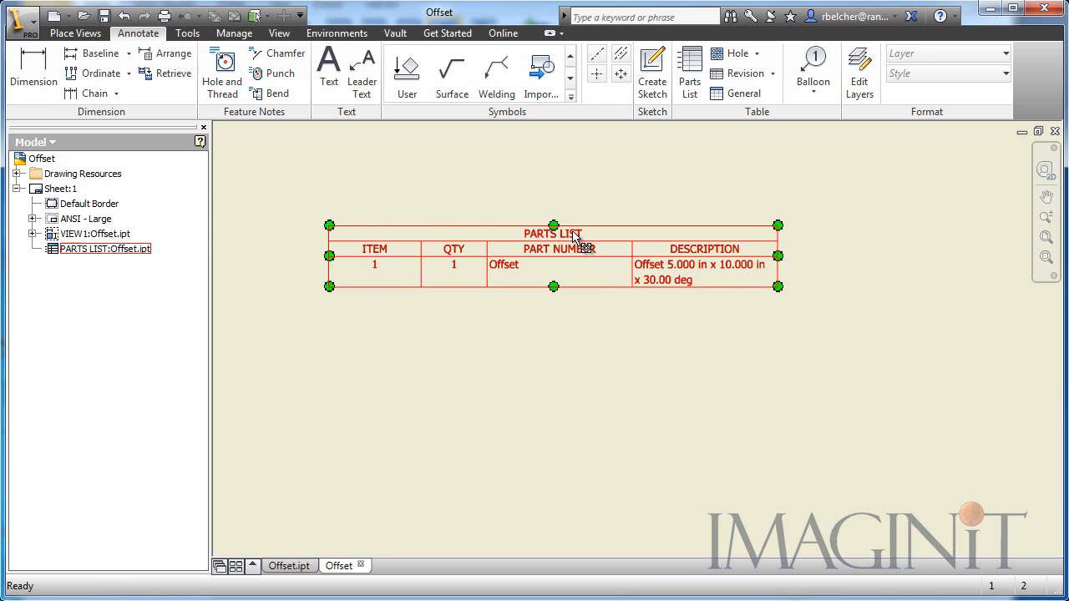
# Step: Create a new Stack1 property via Column Chooser and select it among the chosen columns
pyautogui.rightClick(575, 241)
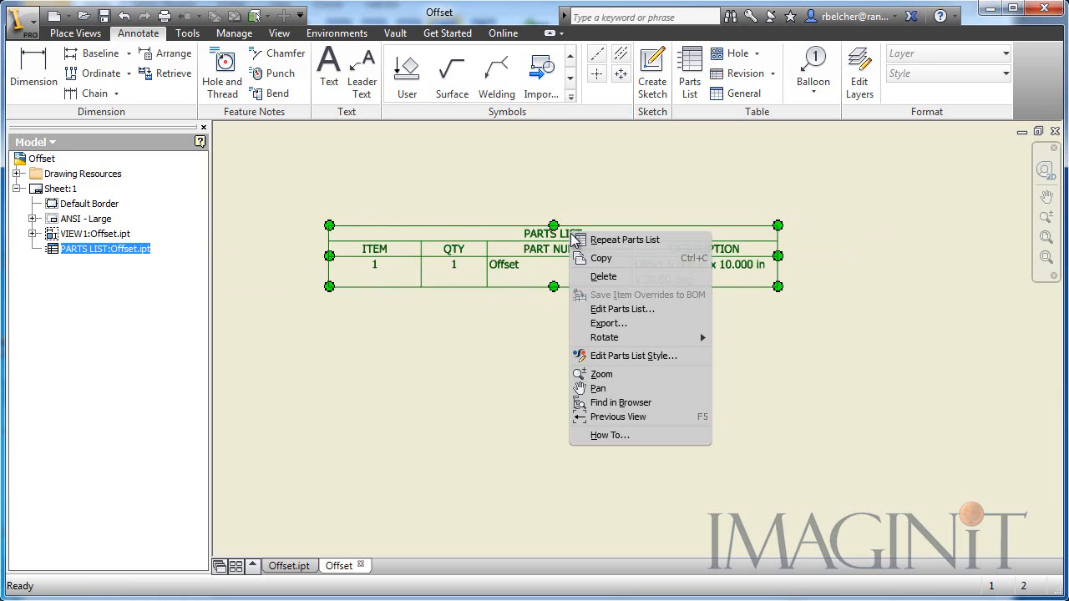
pyautogui.moveTo(621, 309)
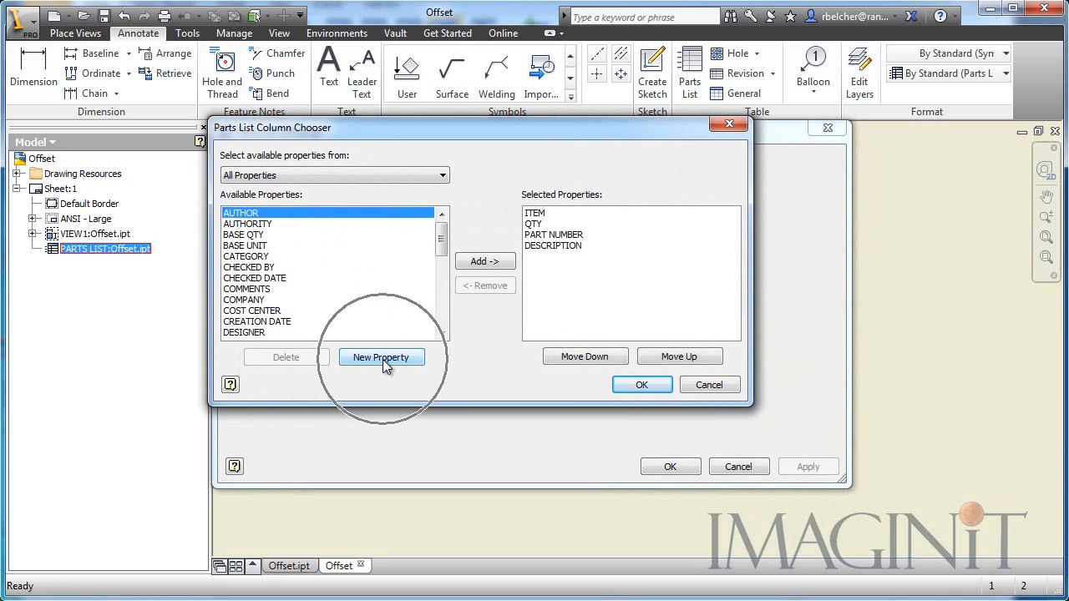
pyautogui.click(381, 357)
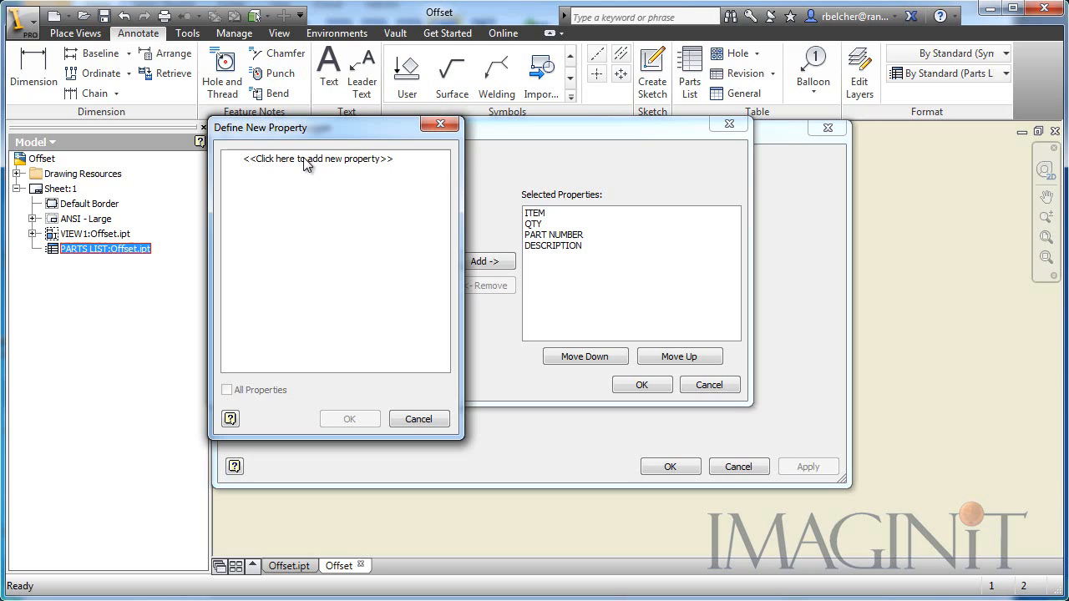
pyautogui.click(318, 159)
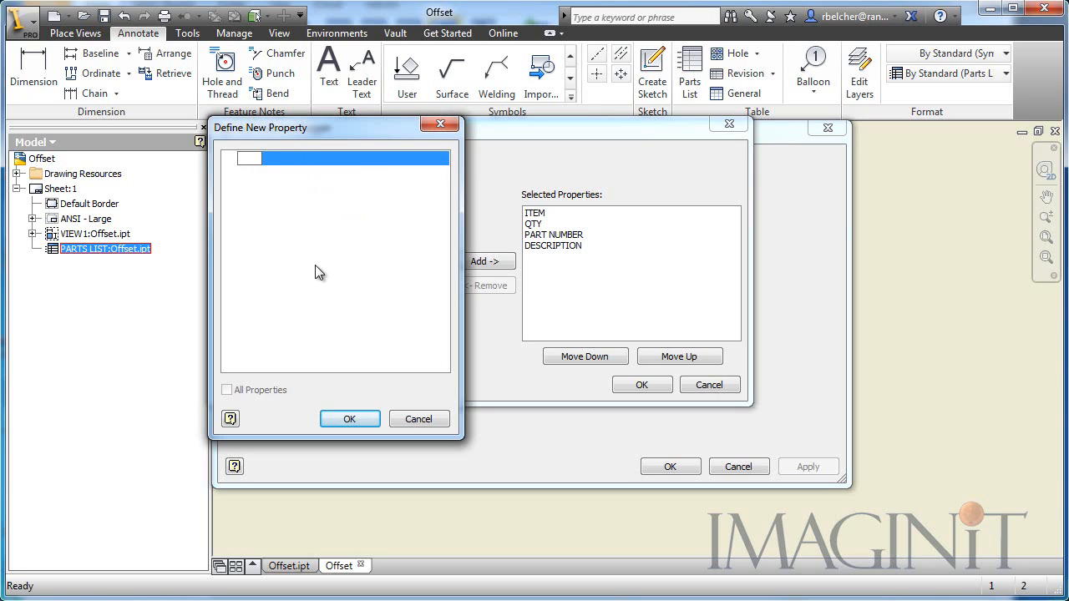
pyautogui.write('Stack1')
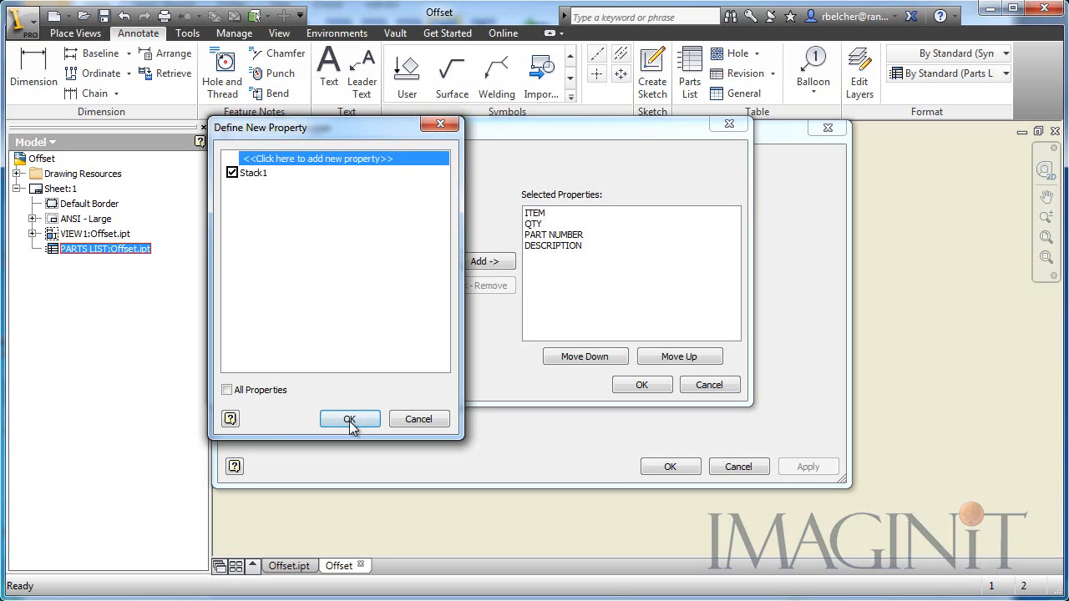
pyautogui.click(349, 418)
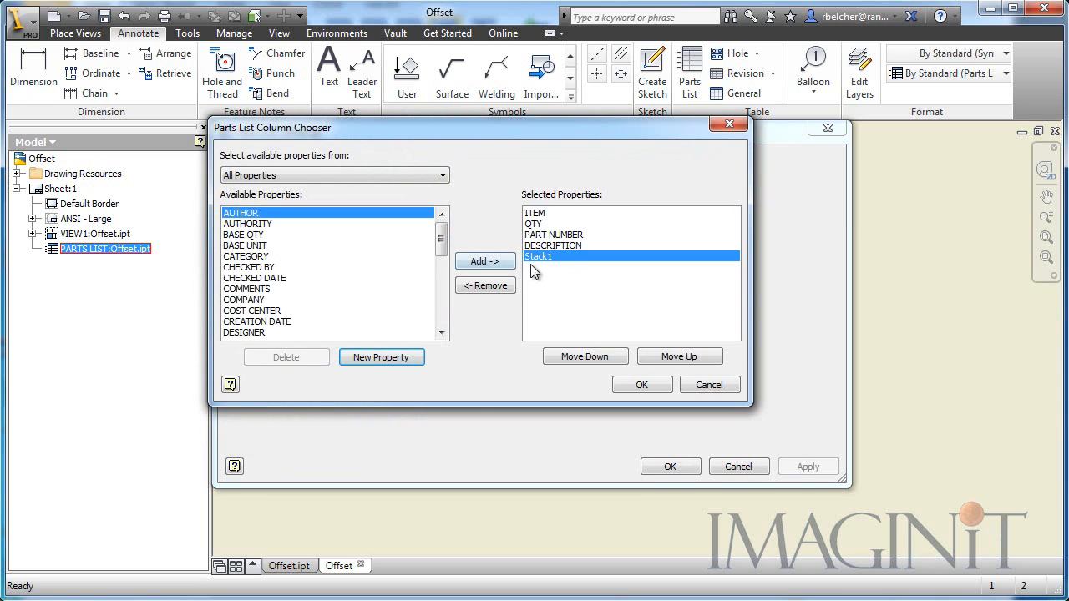
pyautogui.click(642, 384)
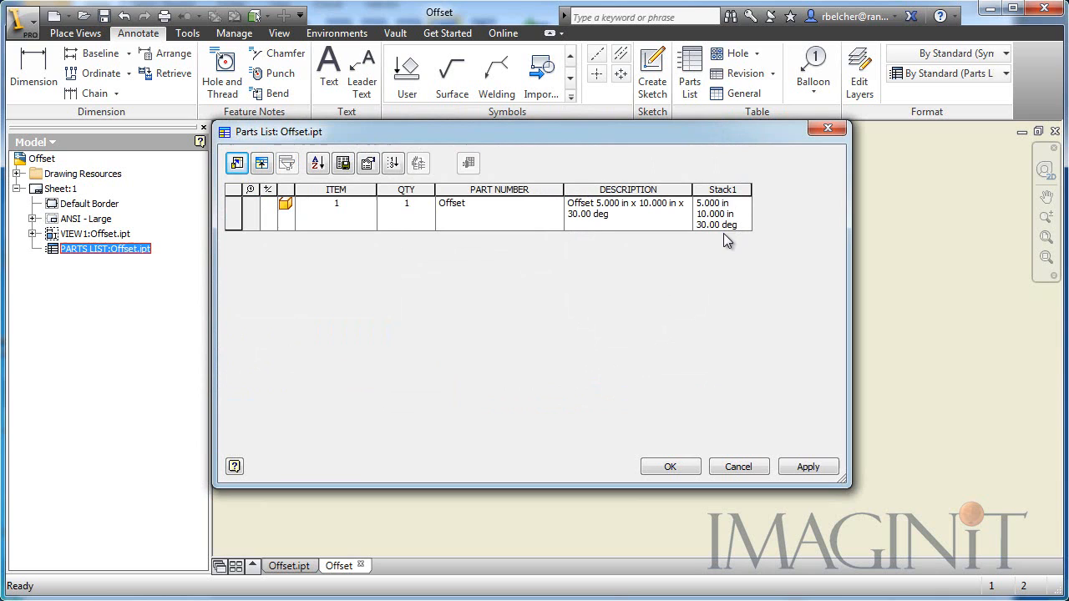
pyautogui.moveTo(721, 217)
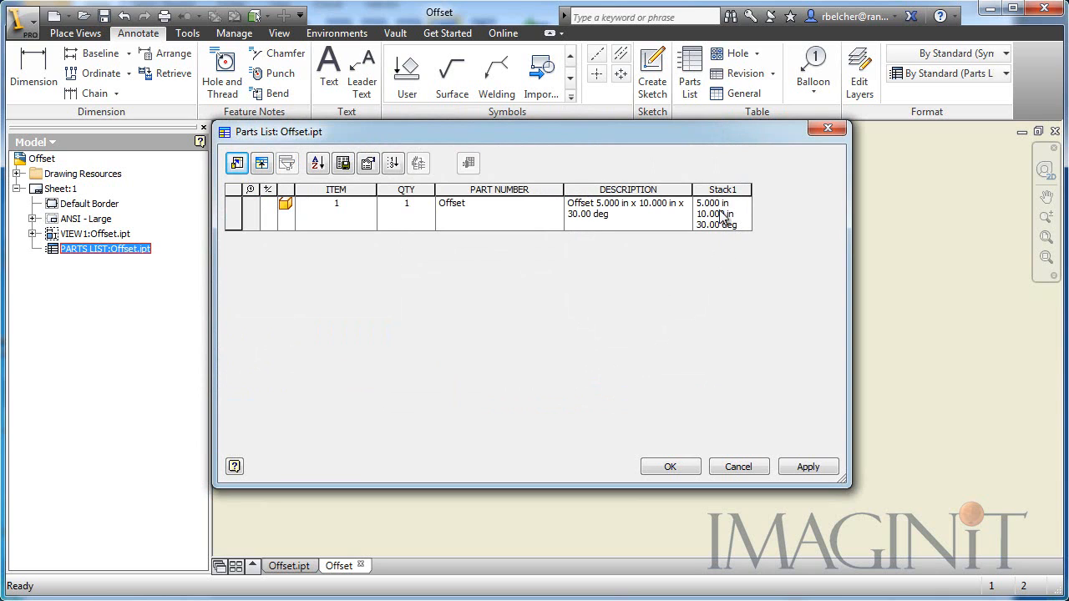
# Step: Apply the parts list so Stack1 shows 5.000 in, 10.000 in, 30.00 deg, then switch to the Offset part
pyautogui.click(668, 464)
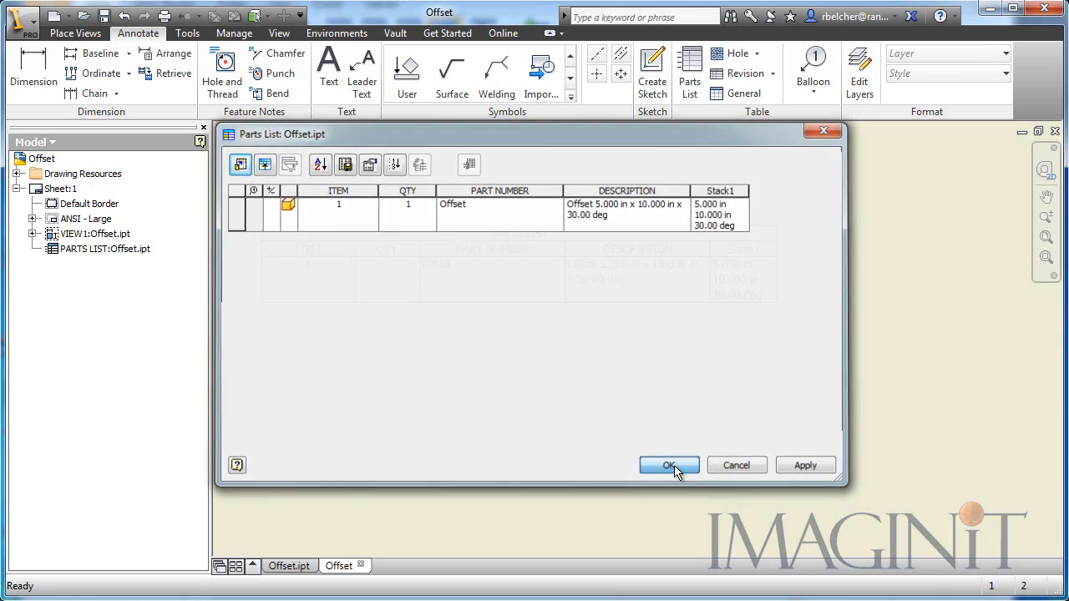
pyautogui.click(667, 465)
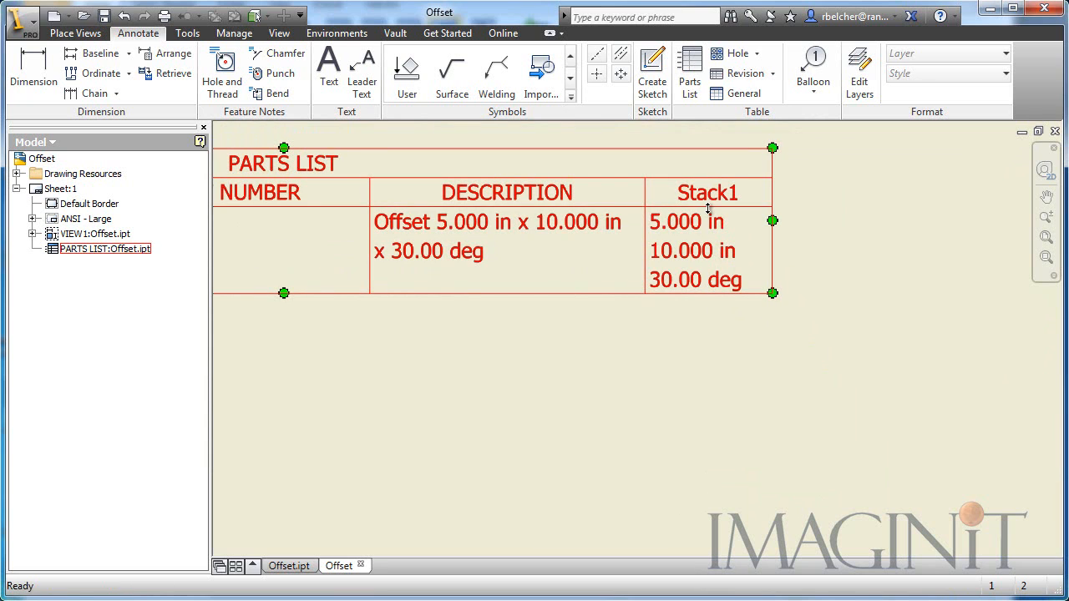
pyautogui.click(708, 324)
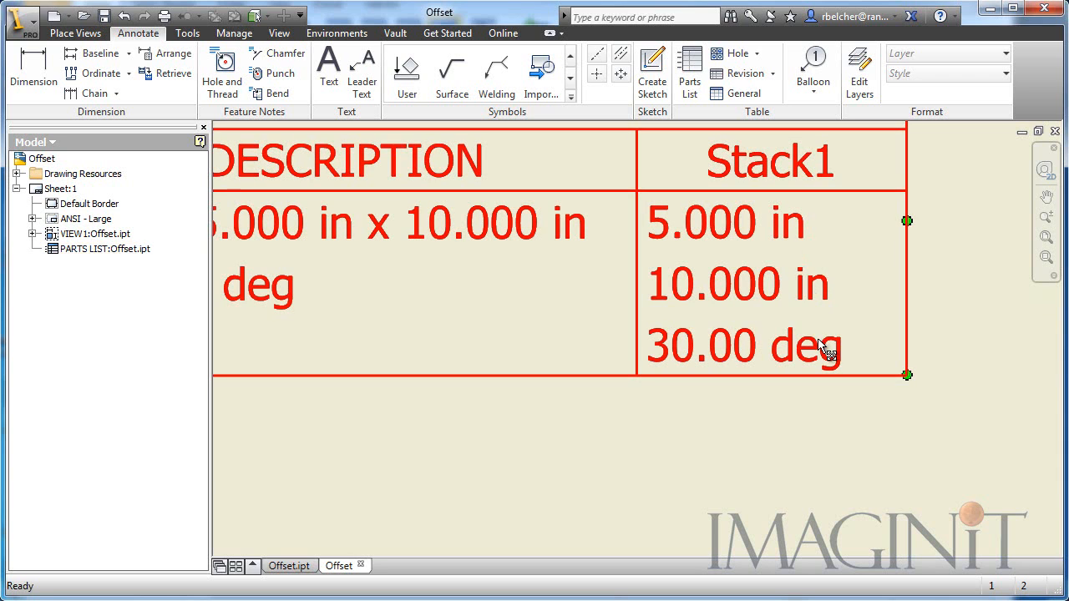
pyautogui.moveTo(776, 359)
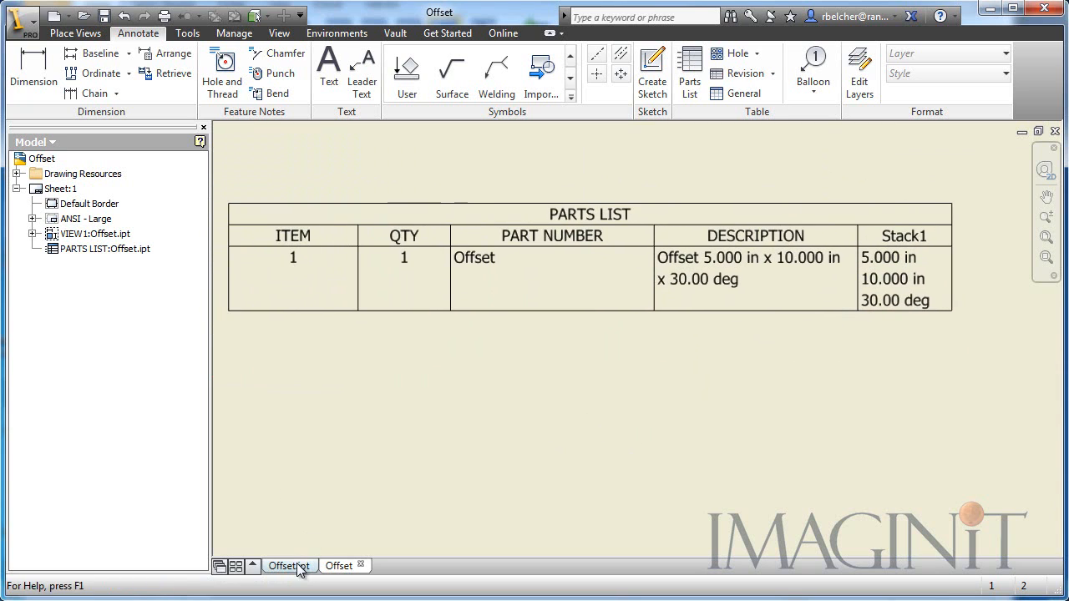
pyautogui.click(287, 564)
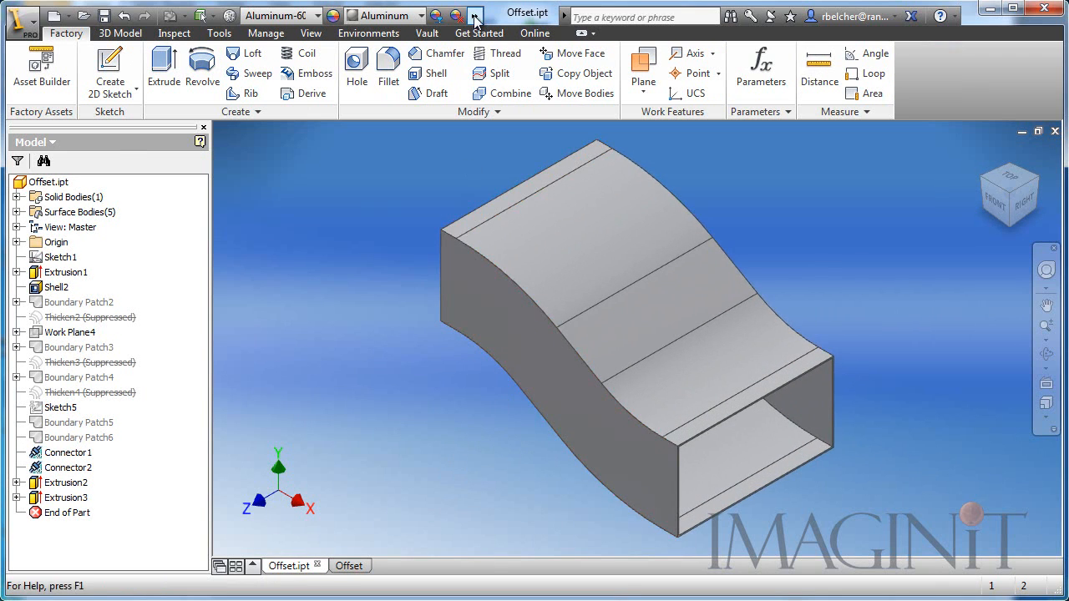
# Step: In Parameters, give D a custom property format without the units string (5.000)
pyautogui.click(760, 66)
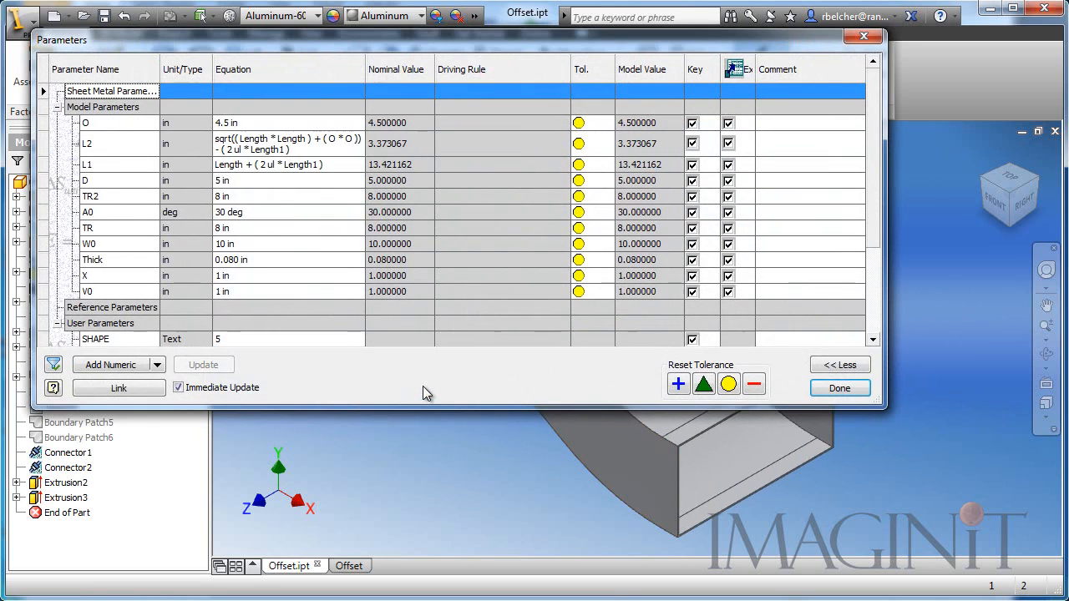
pyautogui.moveTo(200, 185)
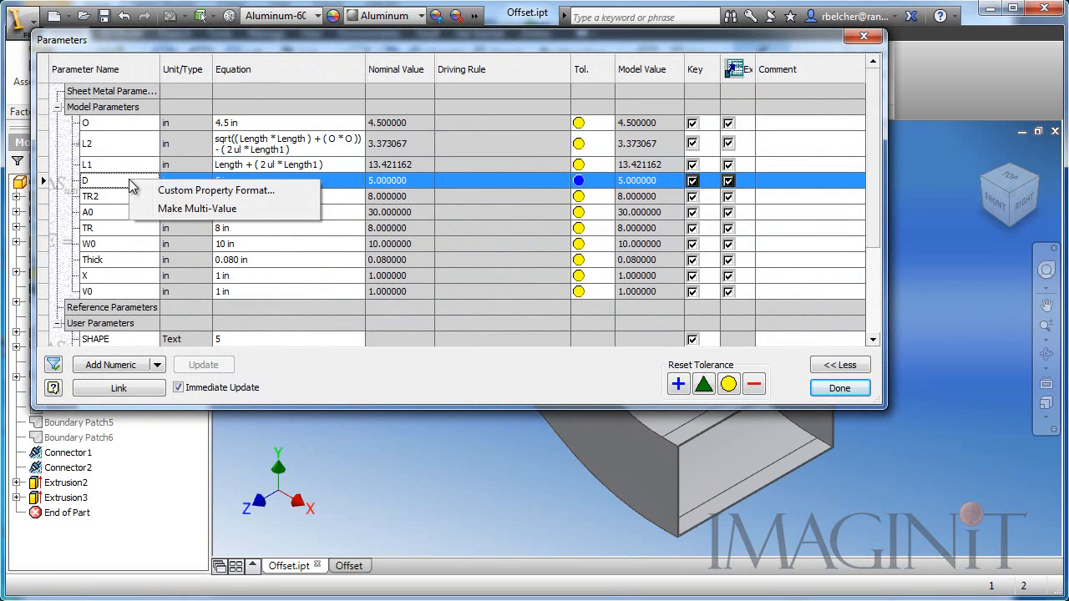
pyautogui.moveTo(194, 197)
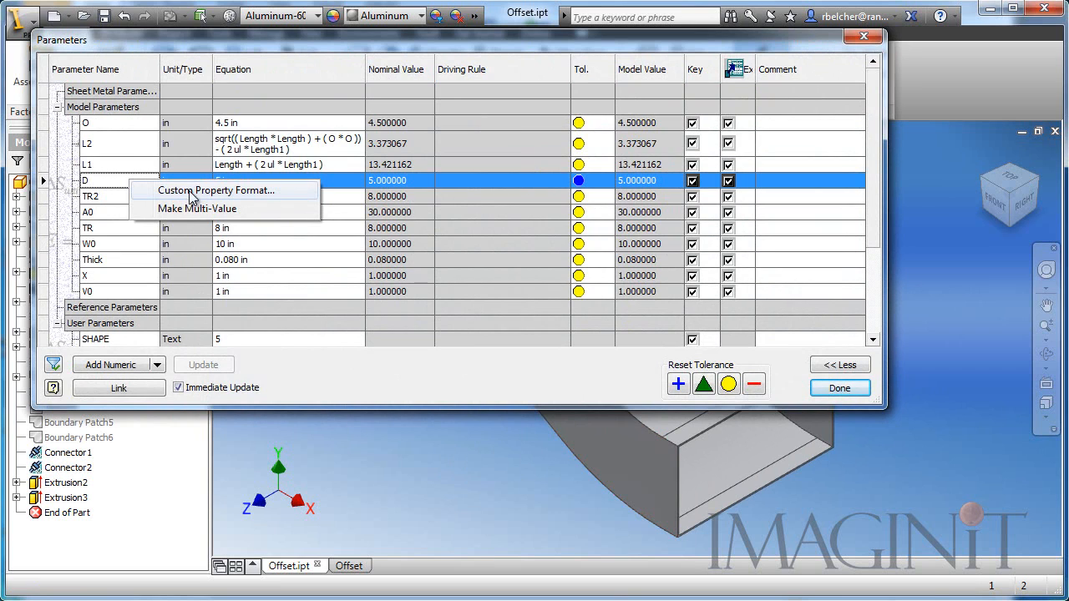
pyautogui.click(217, 190)
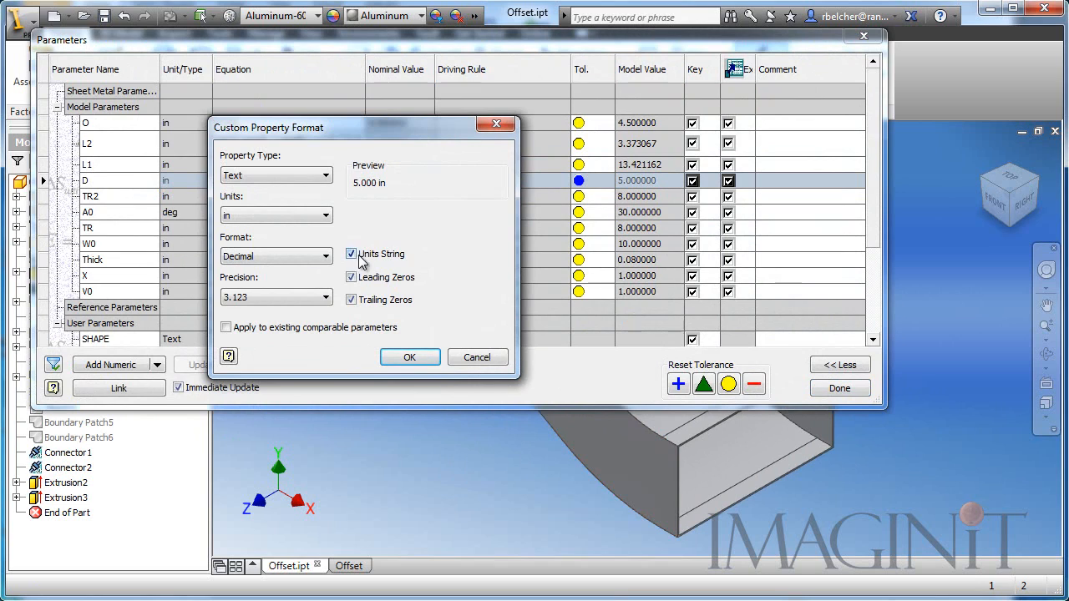
pyautogui.click(351, 254)
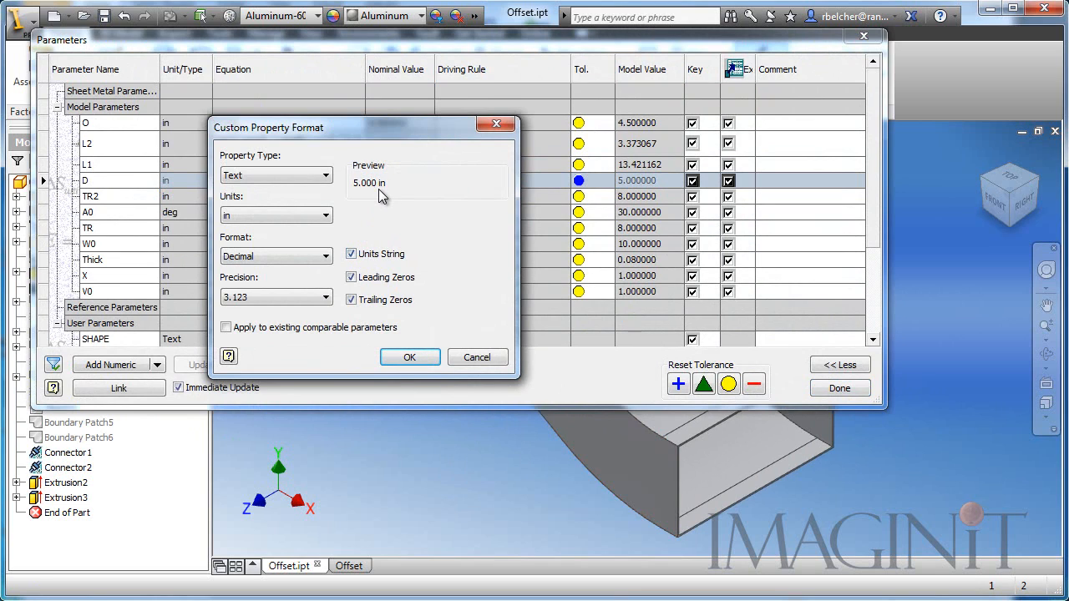
pyautogui.click(351, 254)
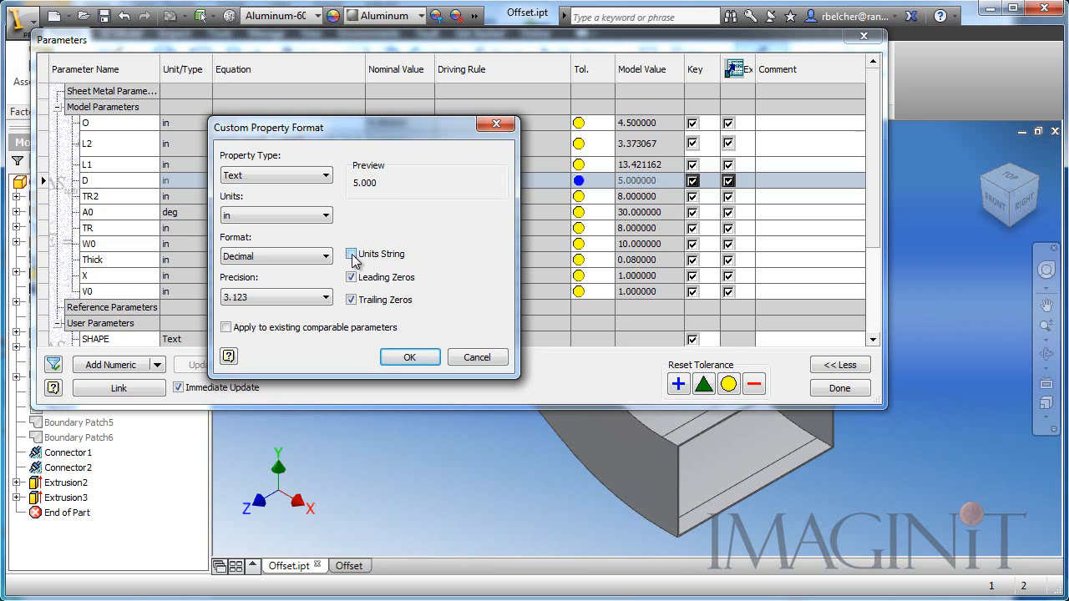
pyautogui.click(350, 254)
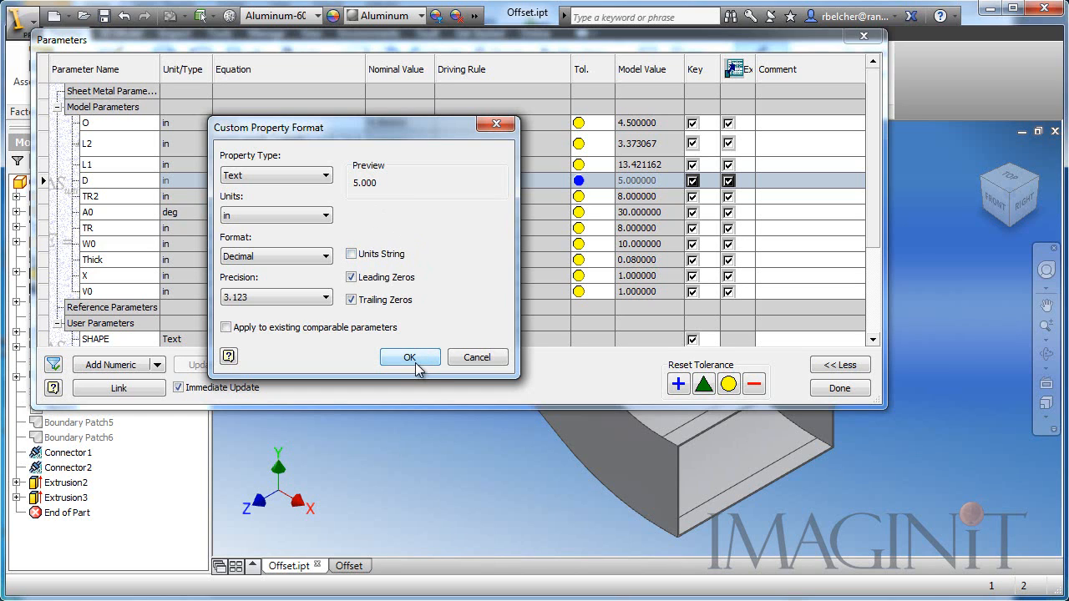
pyautogui.click(409, 357)
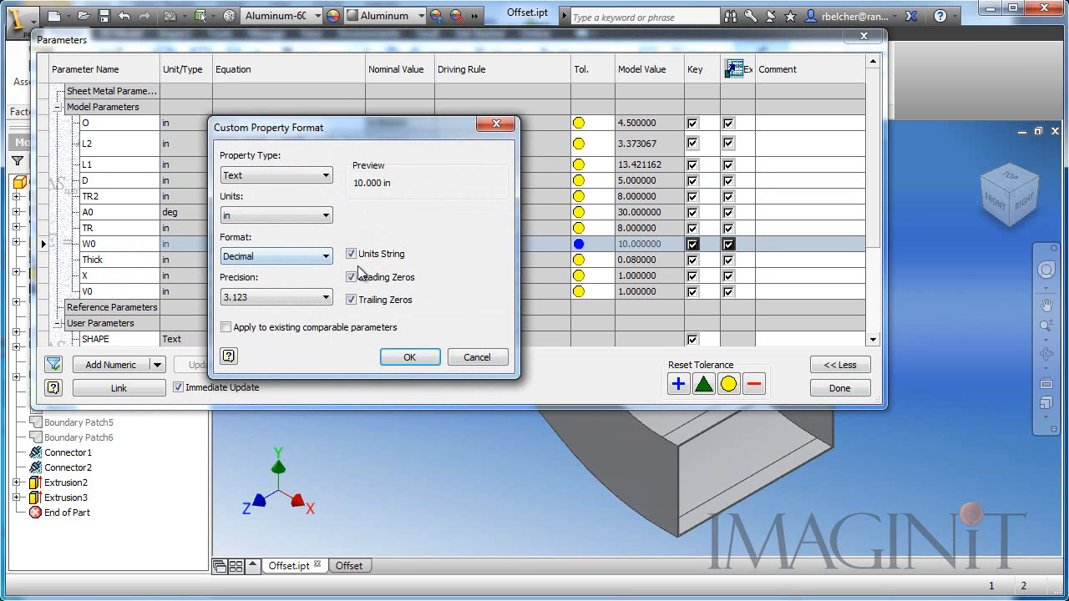
# Step: Remove the units string from W0 and A0 as well and close Parameters
pyautogui.click(409, 358)
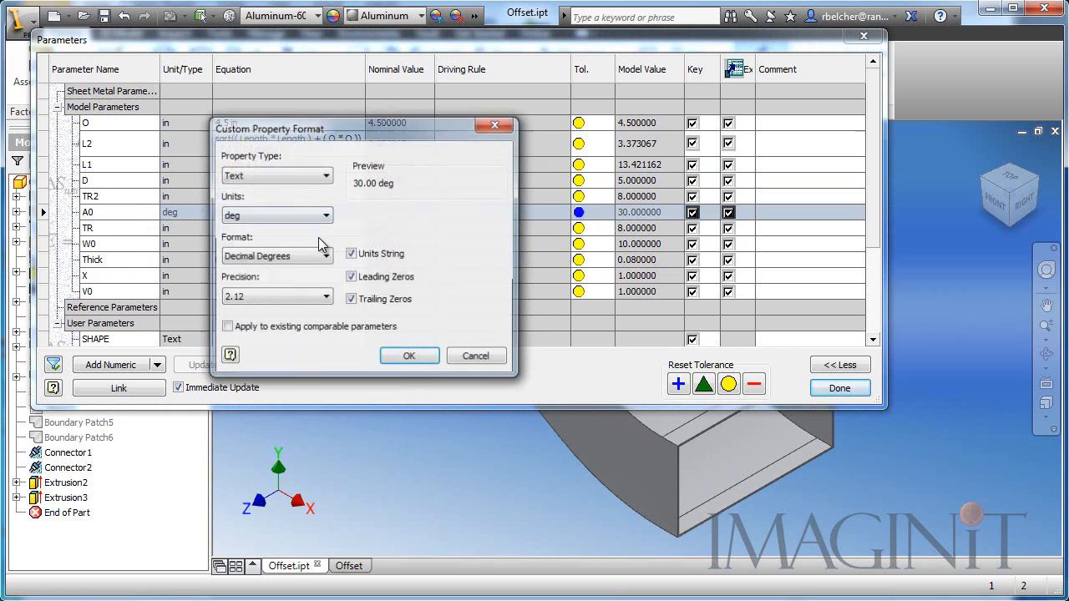
pyautogui.click(409, 354)
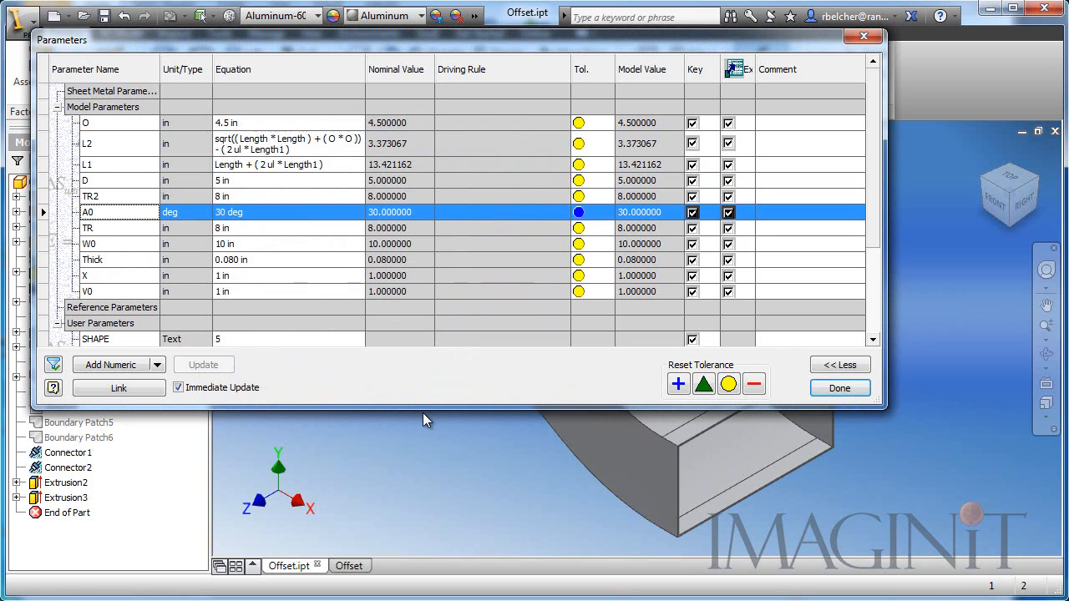
pyautogui.click(839, 388)
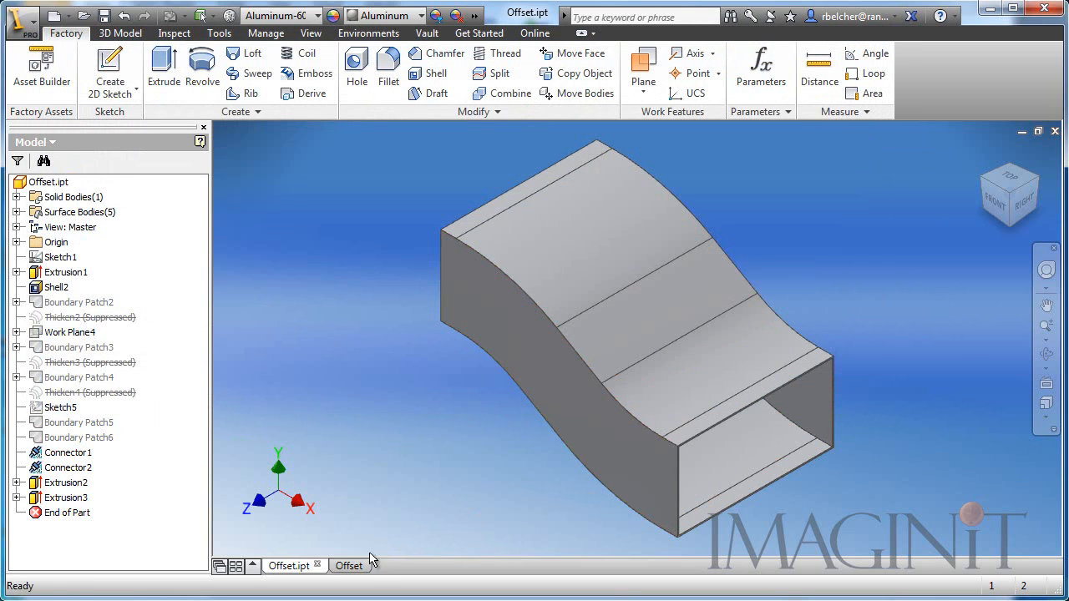
# Step: Return to the Offset drawing, now reading 5.000 x 10.000 x 30.00, and reopen the parts list editor
pyautogui.click(349, 565)
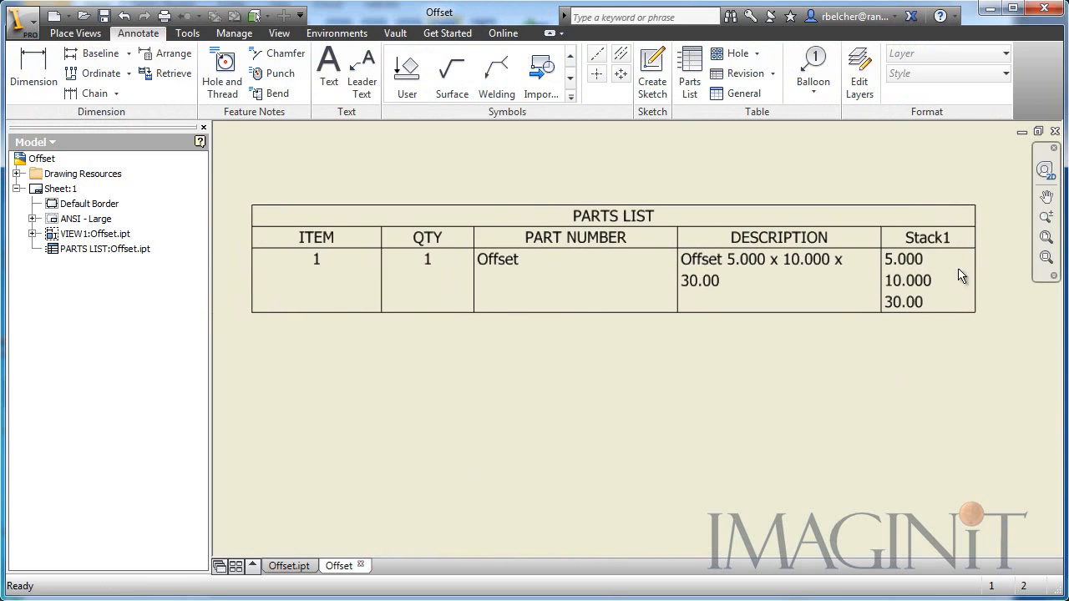
pyautogui.click(908, 280)
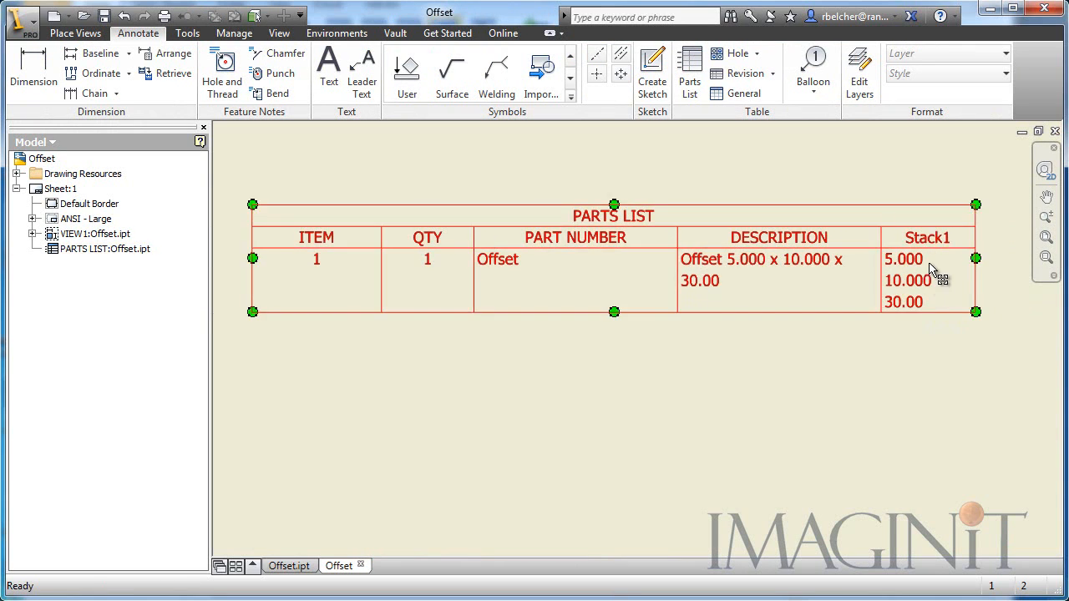
pyautogui.click(585, 418)
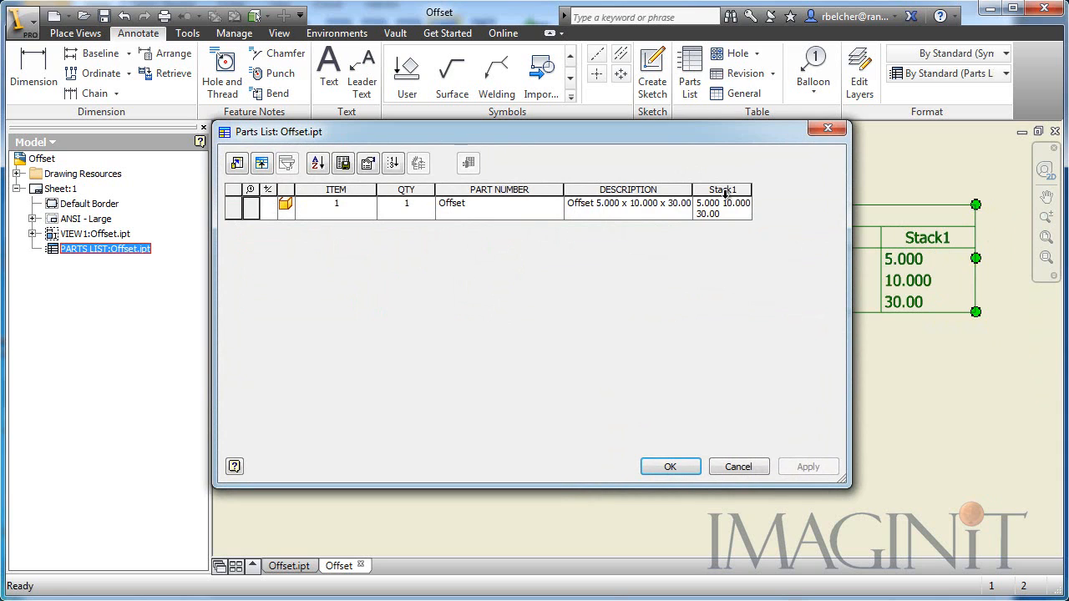
# Step: Format the Stack1 column with centered value justification and apply it to the drawing
pyautogui.rightClick(721, 190)
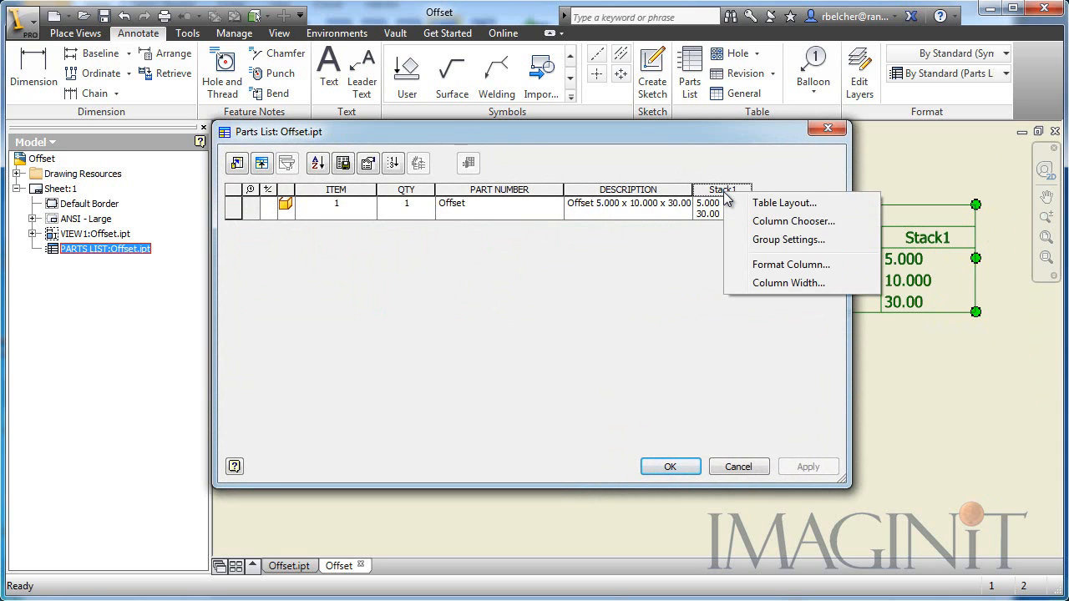
pyautogui.click(792, 264)
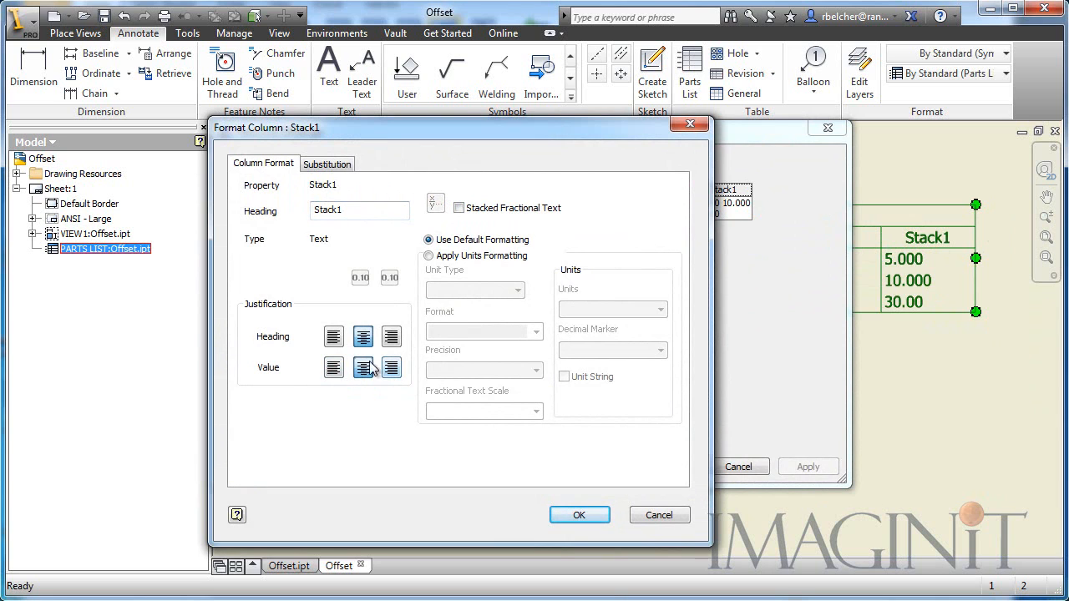
pyautogui.click(579, 514)
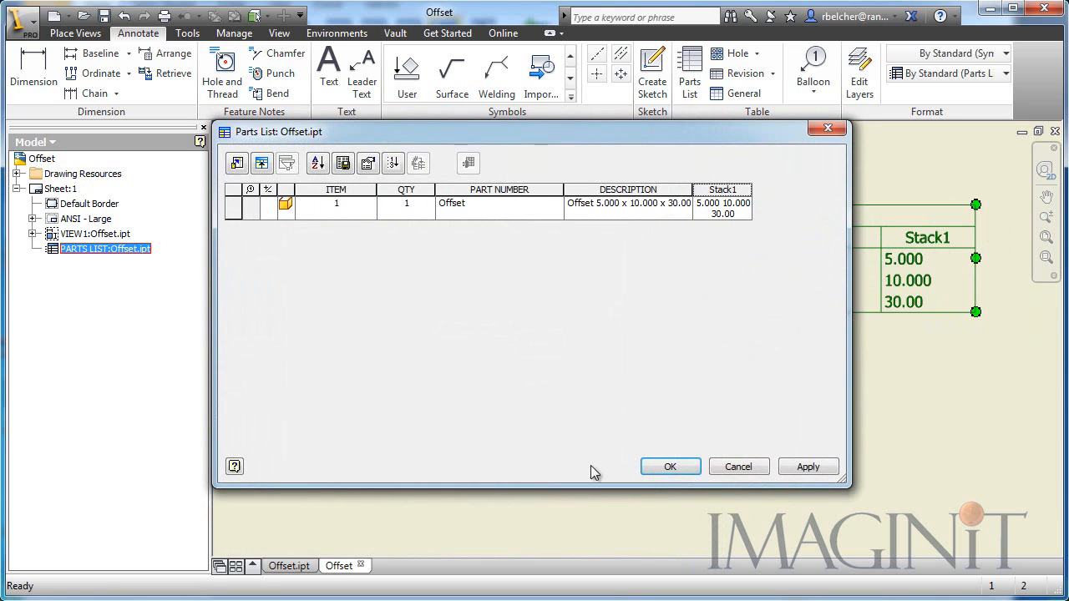
pyautogui.click(670, 466)
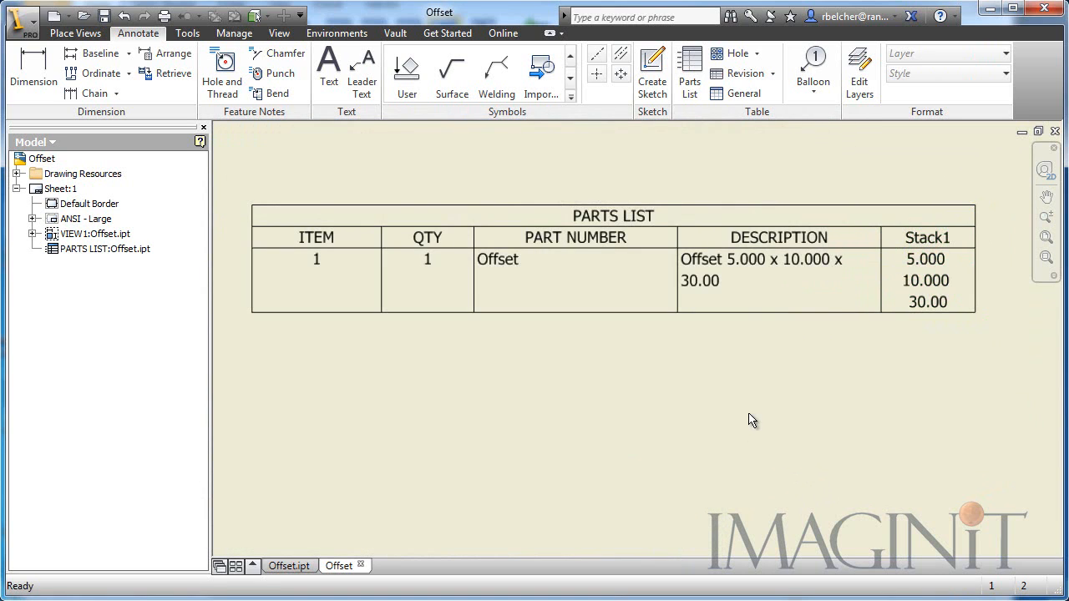